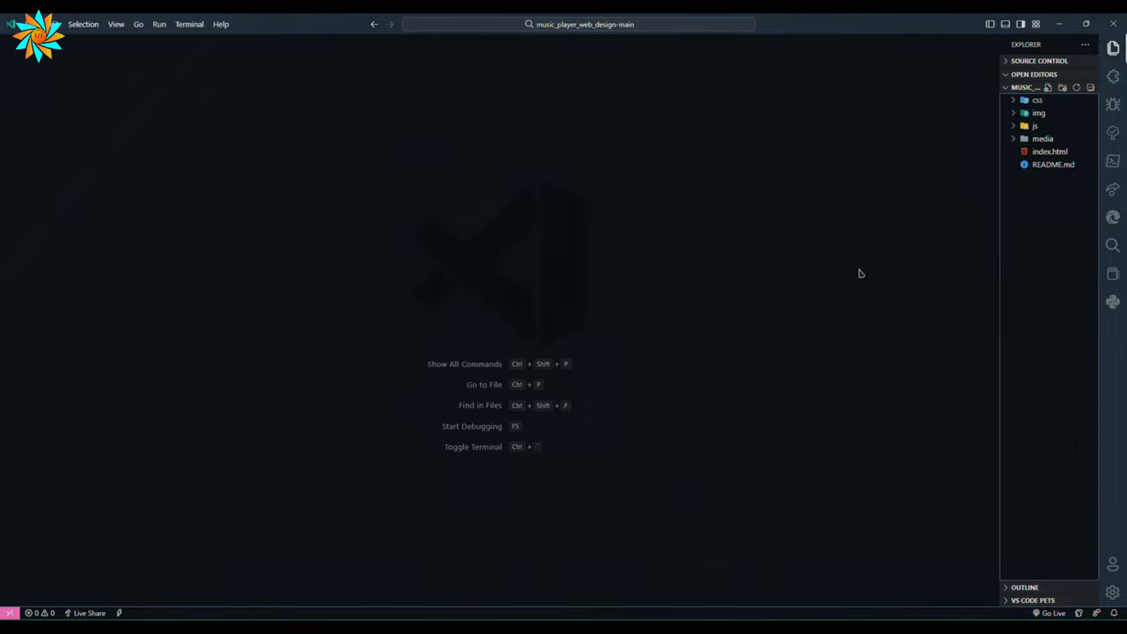
# - Open index.html from the Explorer sidebar to show the page markup
pyautogui.click(1049, 151)
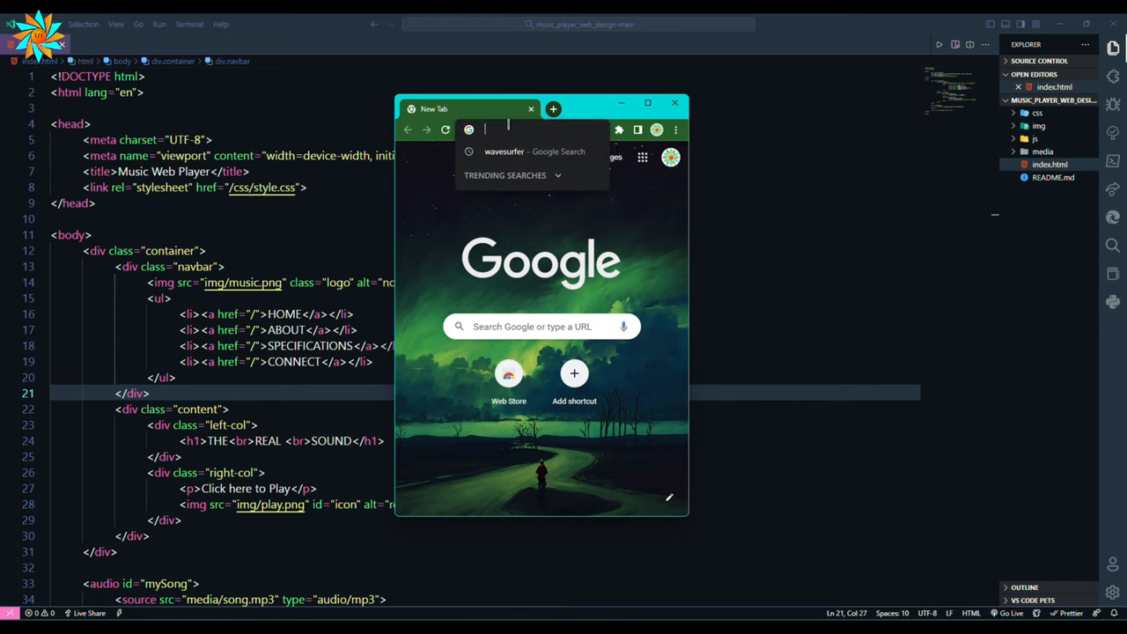
# - Search for wavesurfer and scroll the wavesurfer.js site down to its Quick start section
pyautogui.write('wavesurfer')
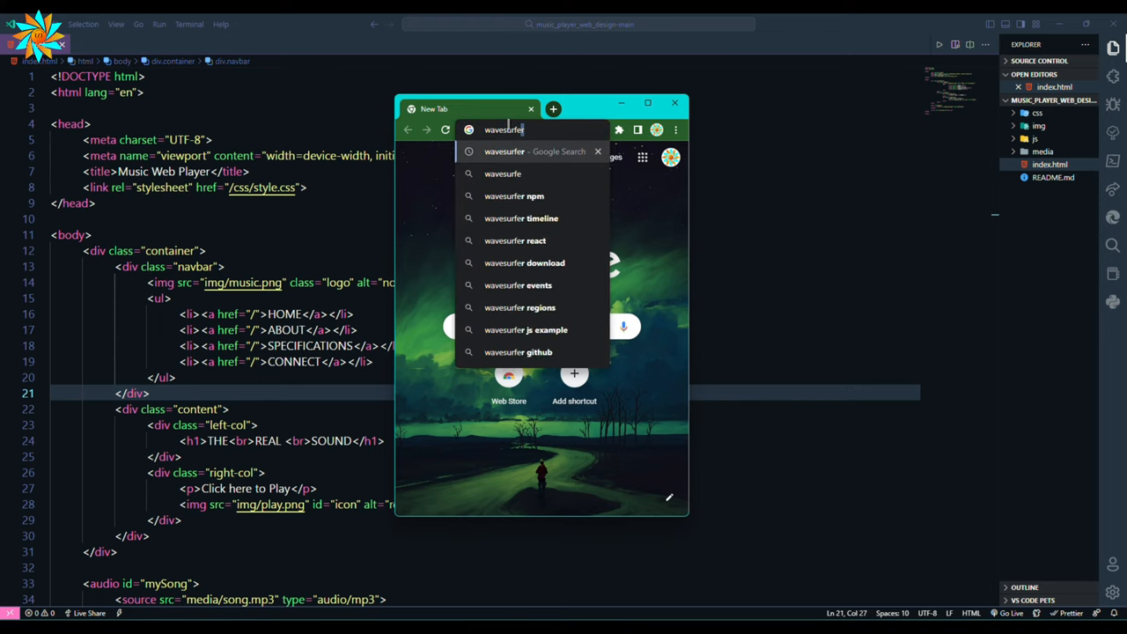
pyautogui.press('enter')
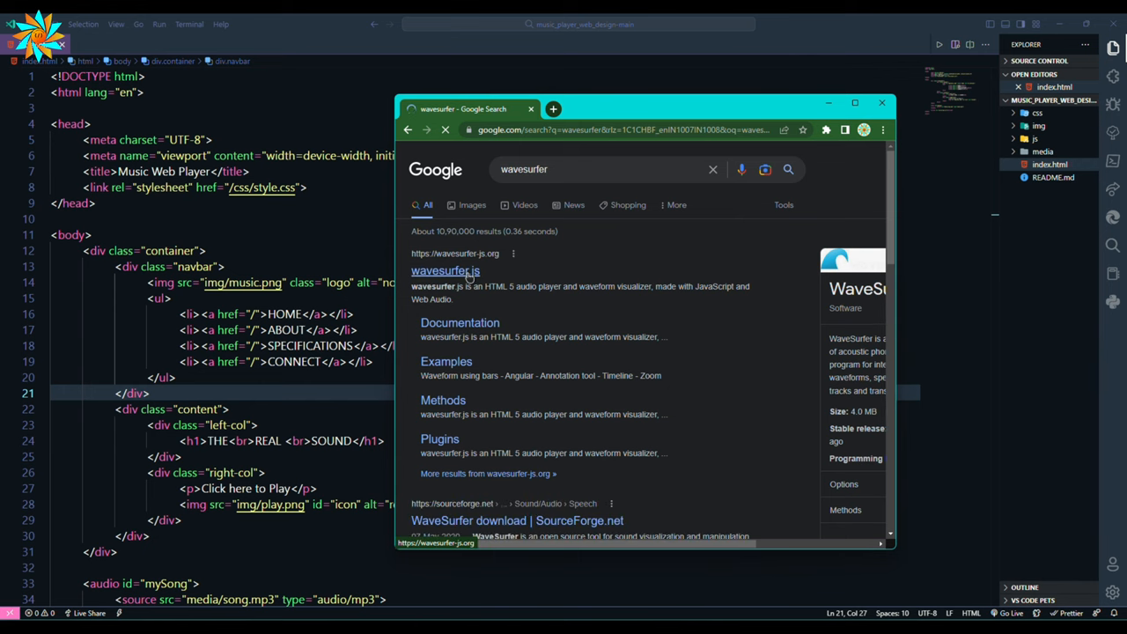
pyautogui.click(444, 271)
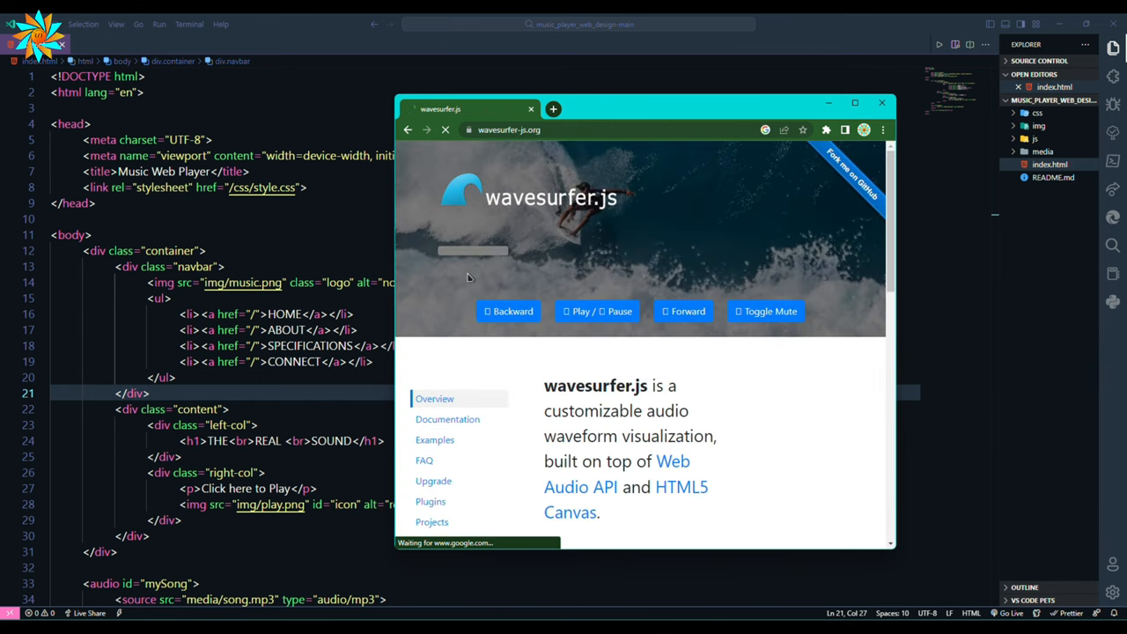
pyautogui.scroll(-3)
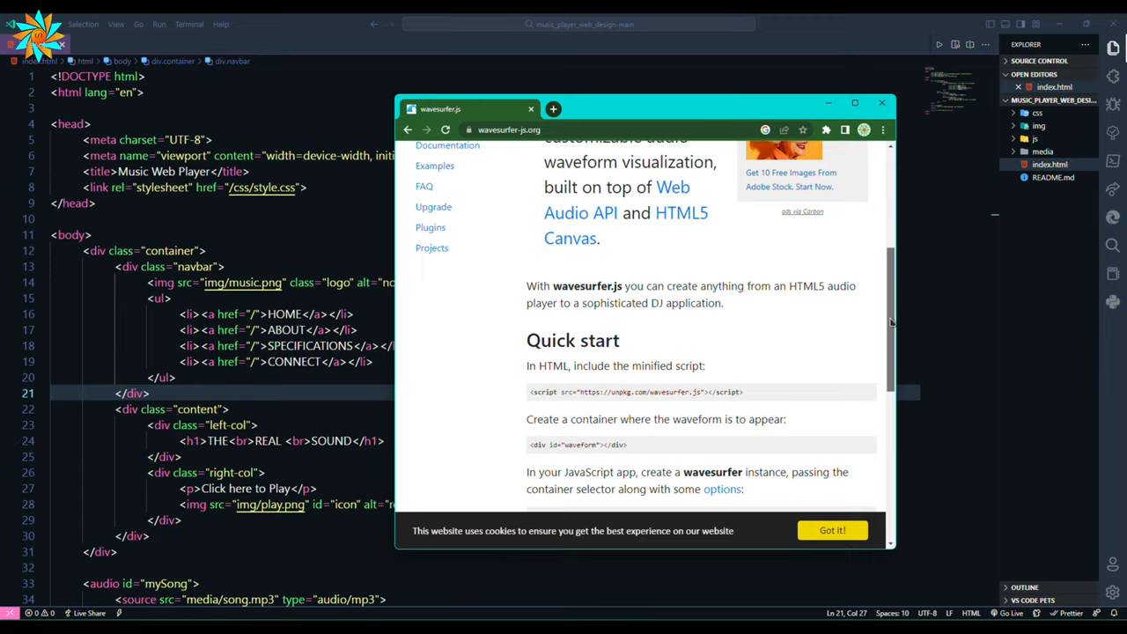
pyautogui.scroll(-3)
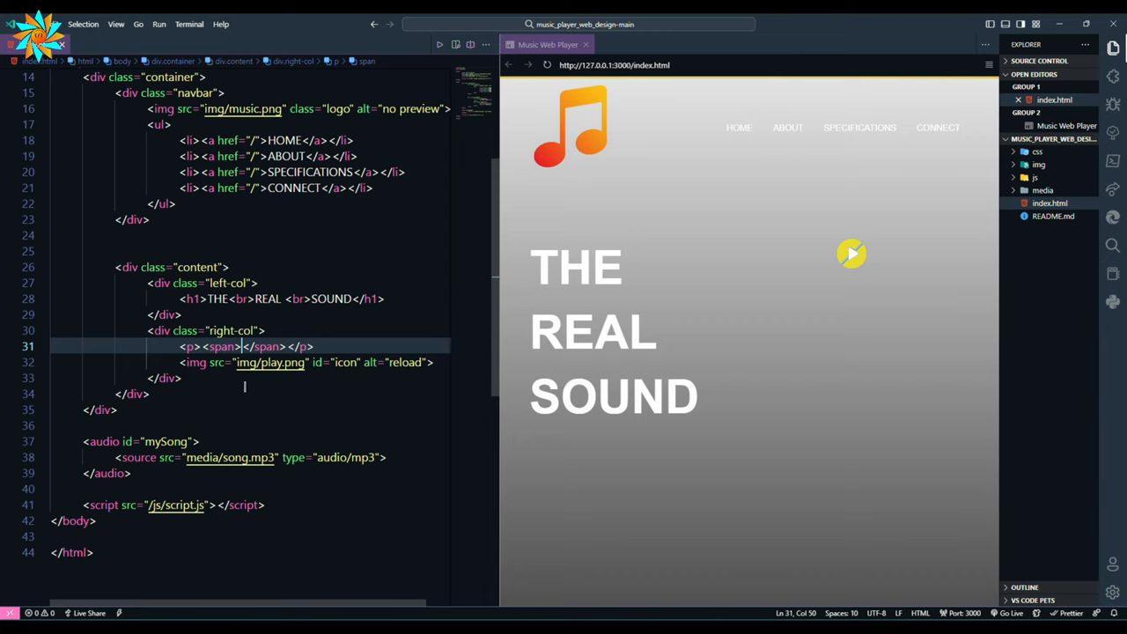
# - Fill the play paragraph with the 'Artist:' label and TWISTED
pyautogui.write('Artist:')
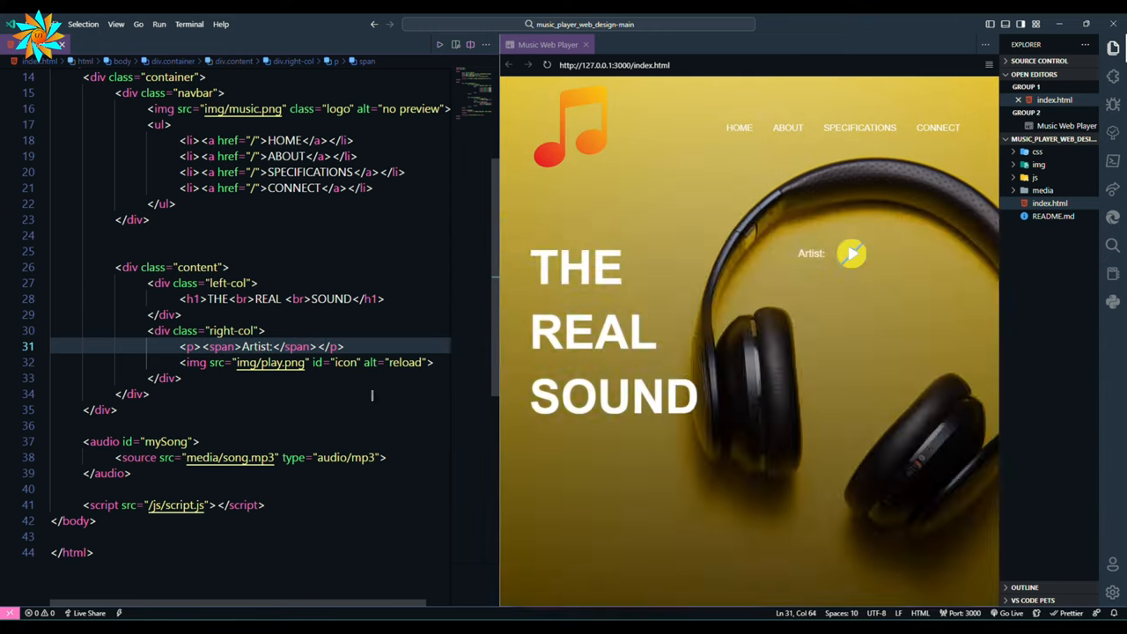
pyautogui.write('TWISTED')
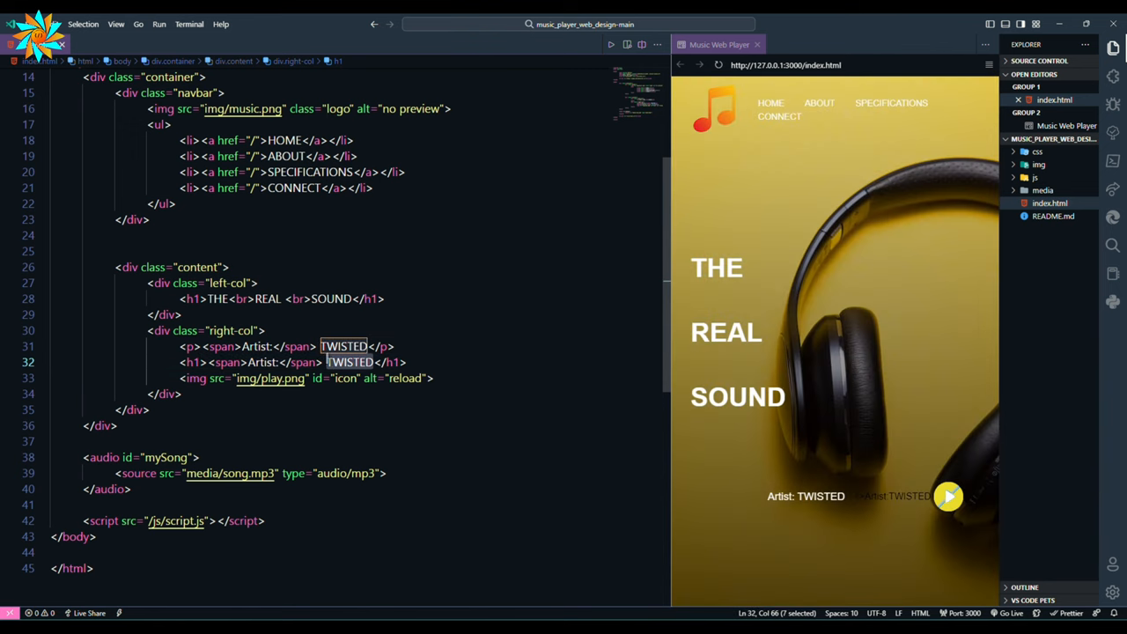
pyautogui.moveTo(370, 378)
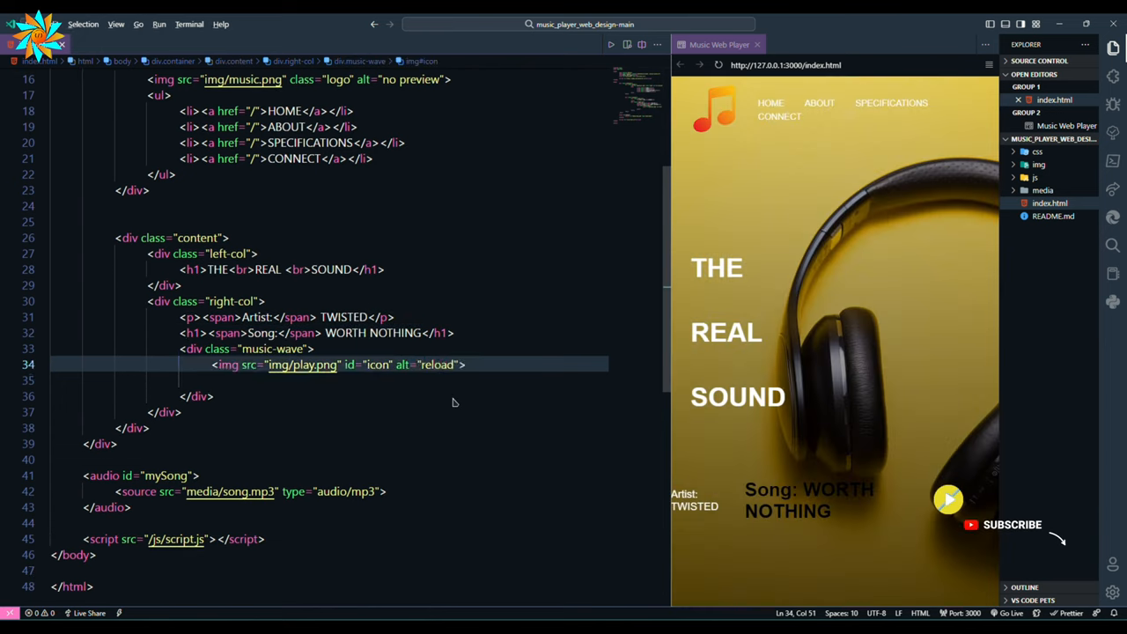
# - Replace the icon wrapper with a .music-wave div holding an empty #waveform div
pyautogui.press('Backspace')
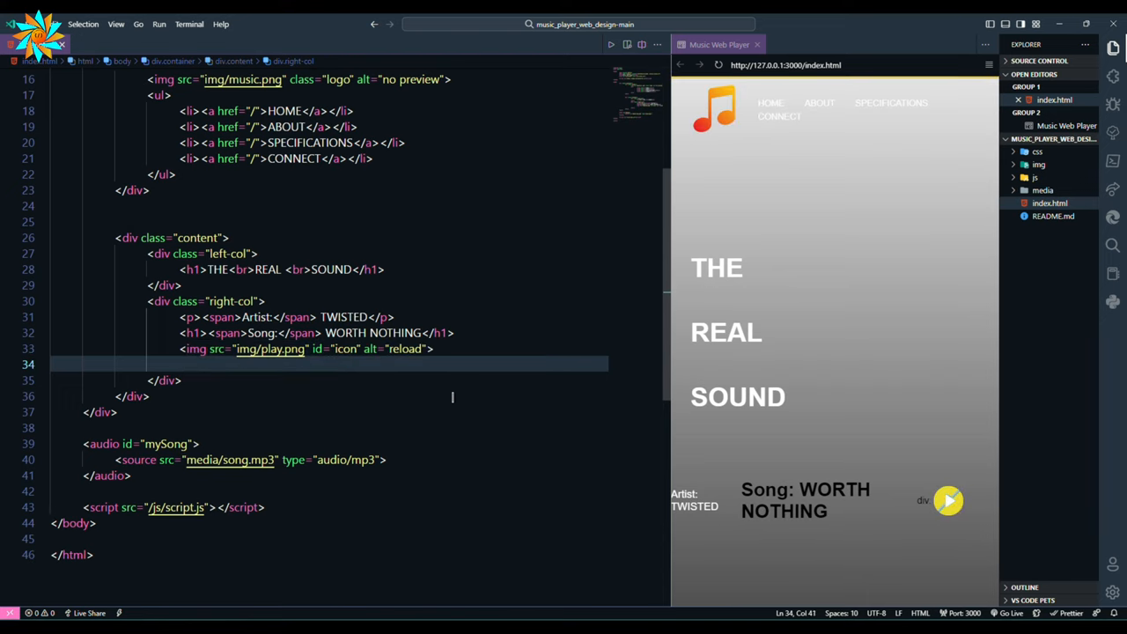
pyautogui.write('.music-wave">')
pyautogui.write('div#')
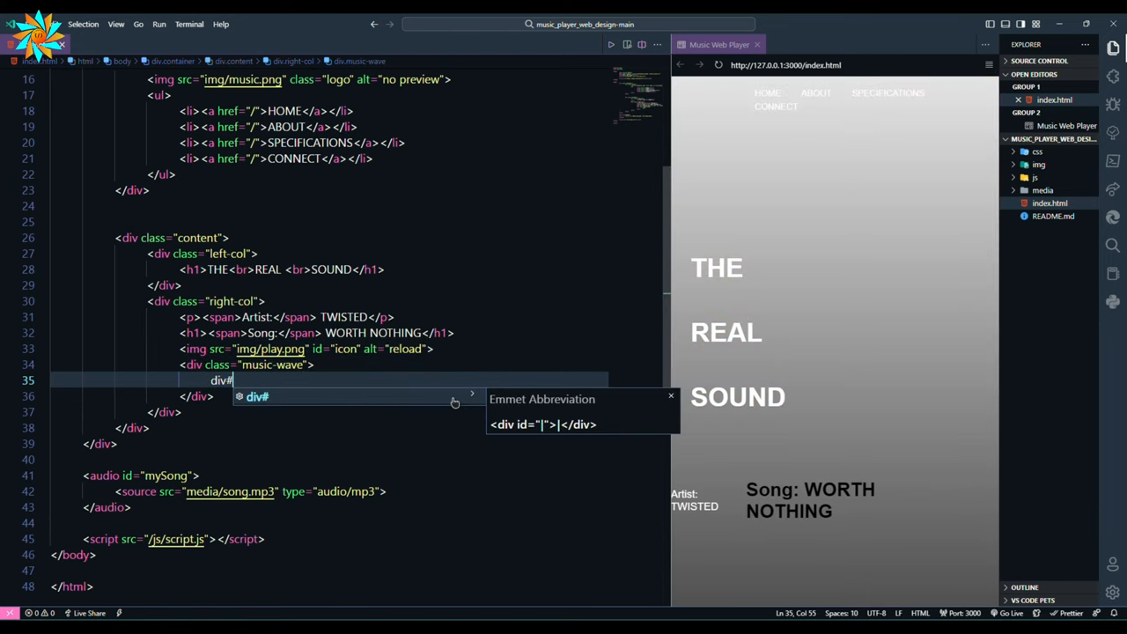
pyautogui.press('Tab')
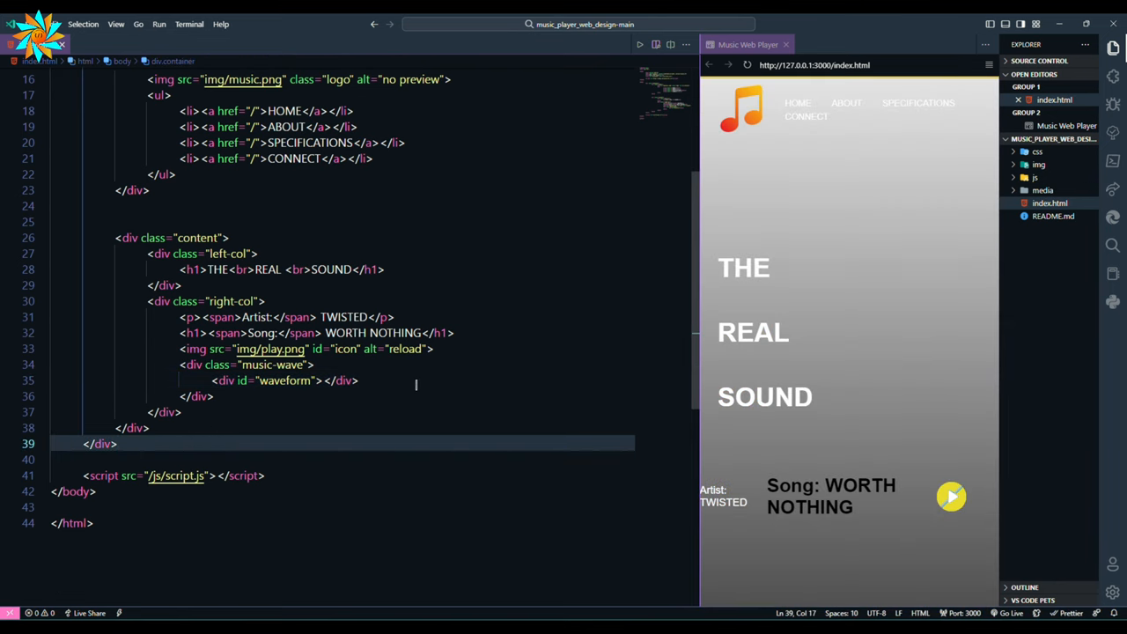
pyautogui.click(1043, 191)
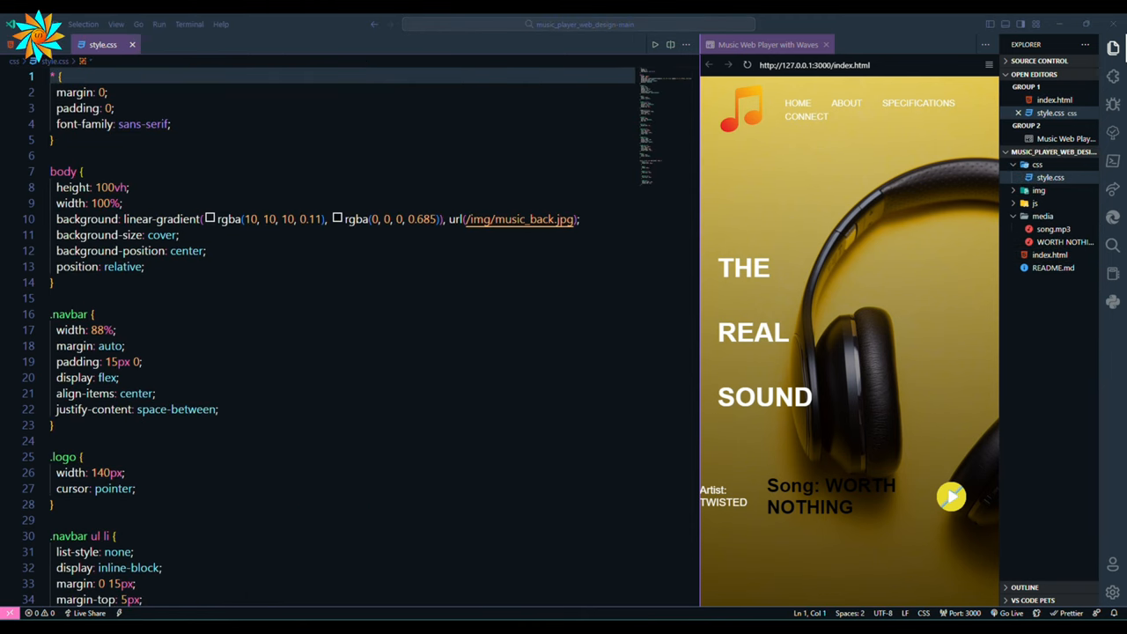
# - Add a .music-wave rule with width 100% and a span rule with color #000
pyautogui.scroll(-3)
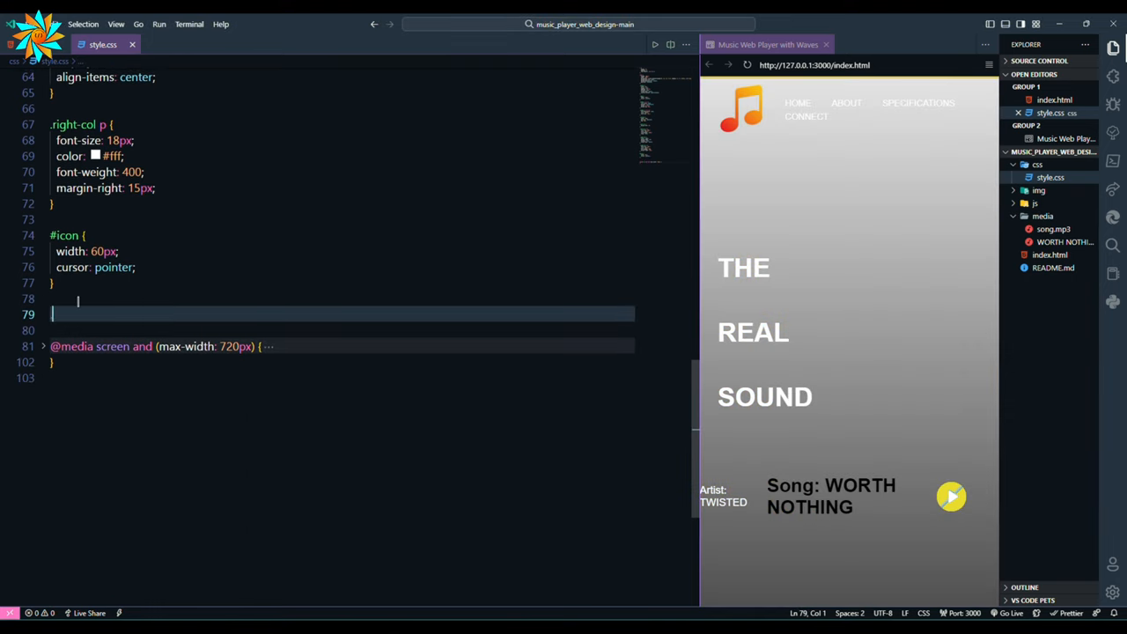
pyautogui.write('.music-wave{')
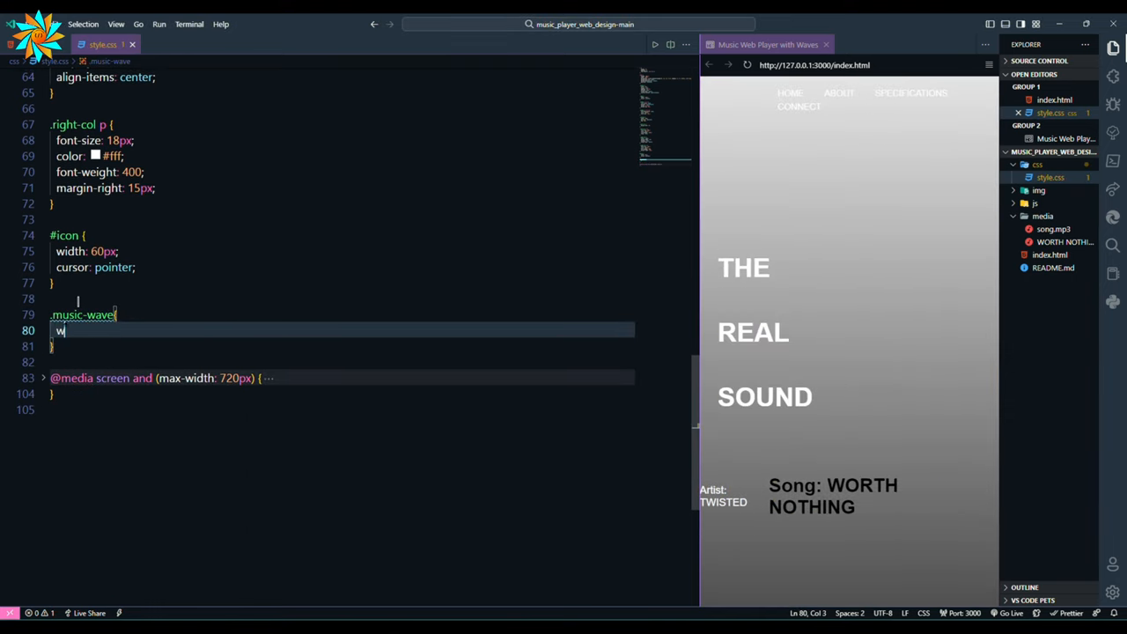
pyautogui.write('idth: 100%;')
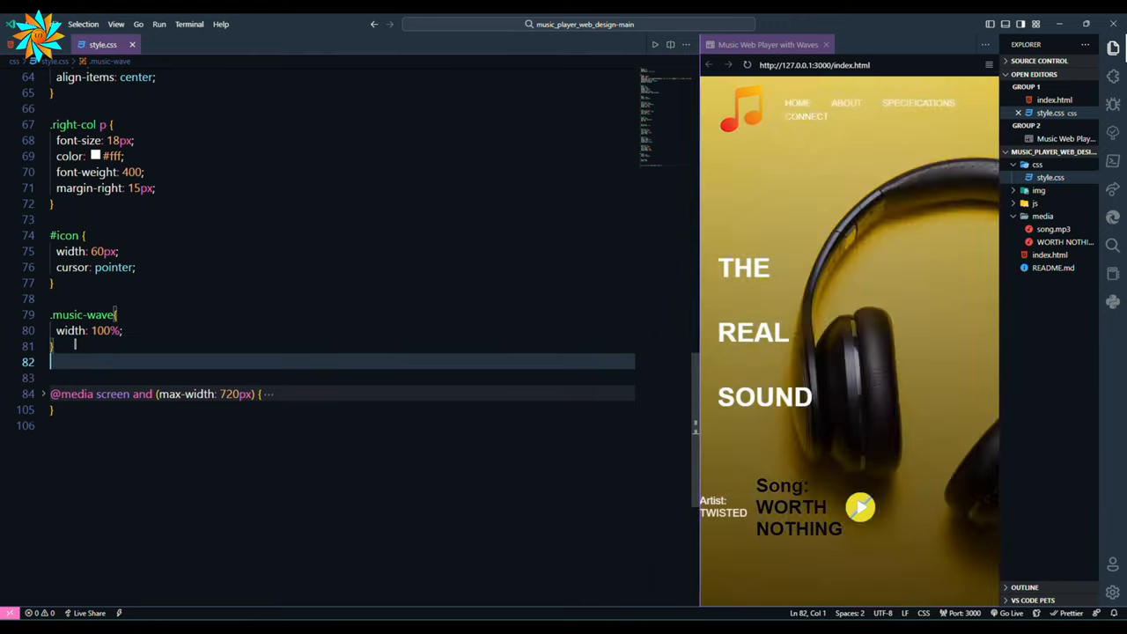
pyautogui.write('#wave-form')
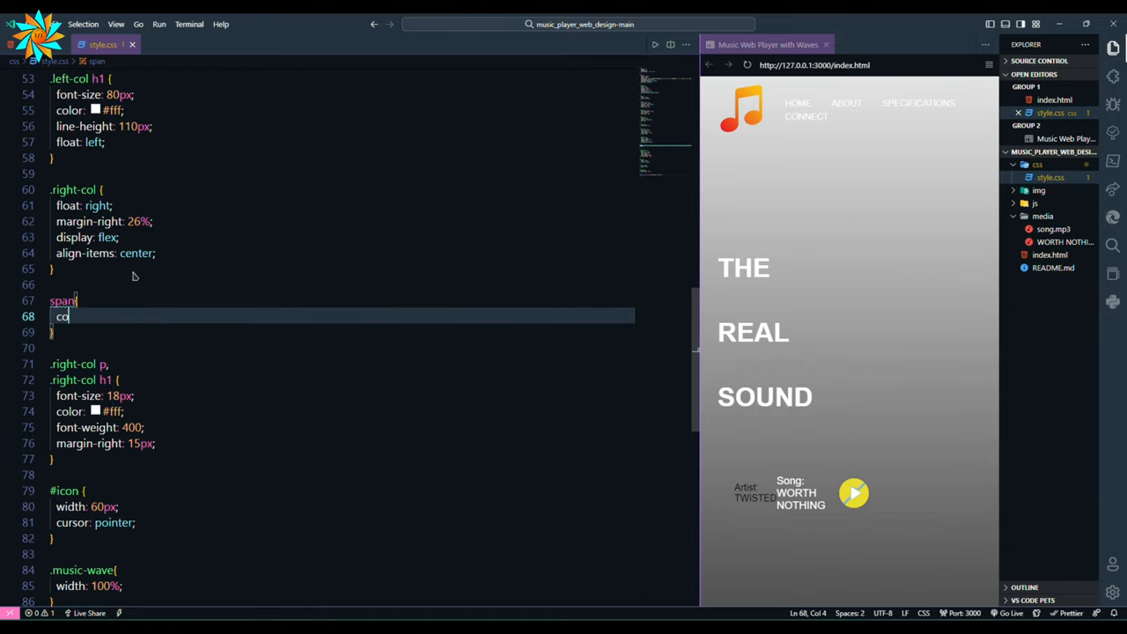
pyautogui.write('color: #000;')
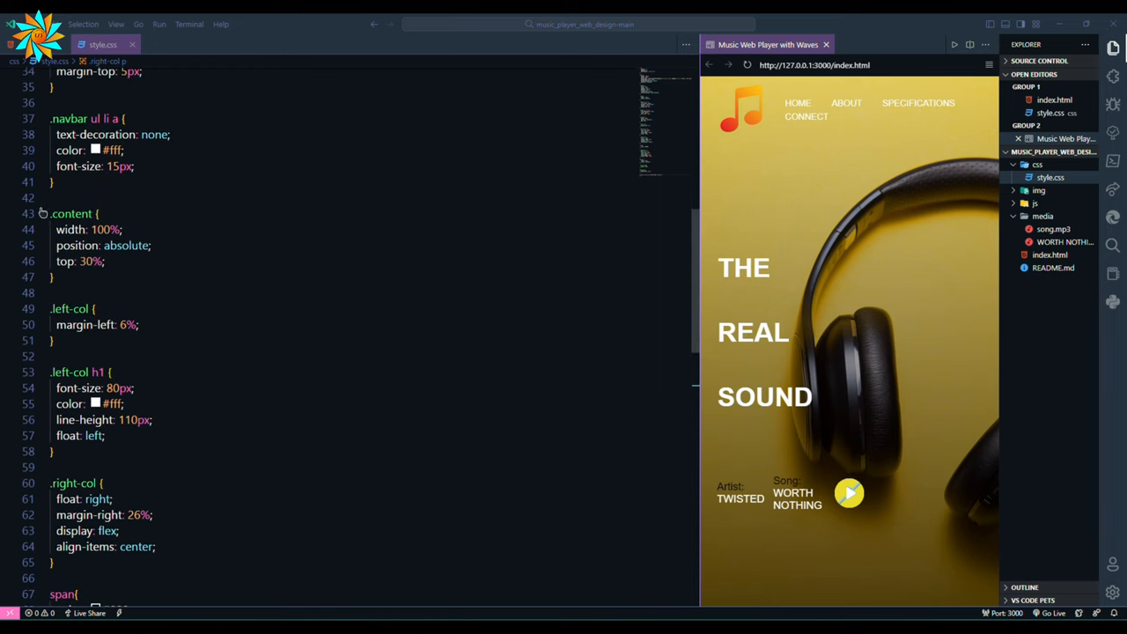
# - Make .right-col a space-around column flexbox with an rgba(255, 255, 0, 0.288) background
pyautogui.write('display: flex;')
pyautogui.write('justify-content: ;')
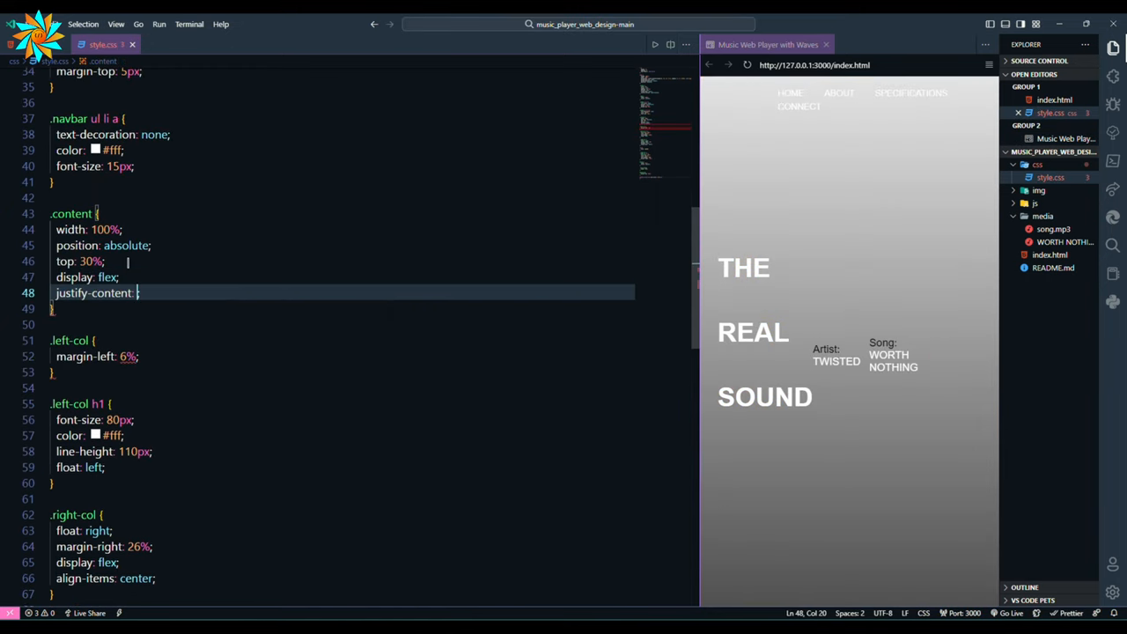
pyautogui.write('space-around')
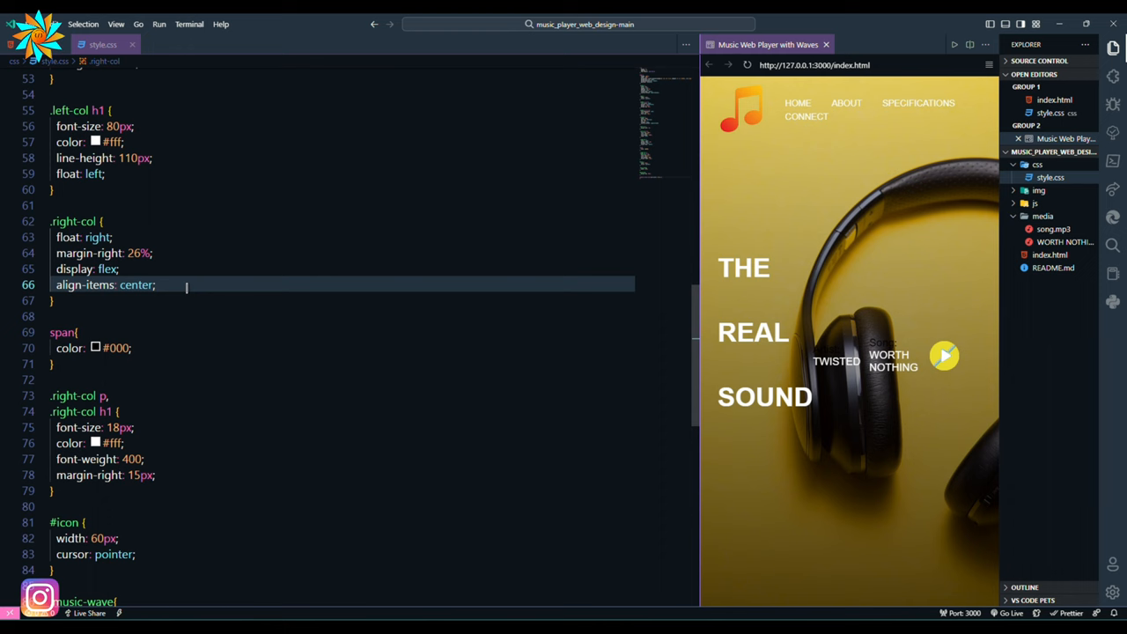
pyautogui.write('flex-direction: ;')
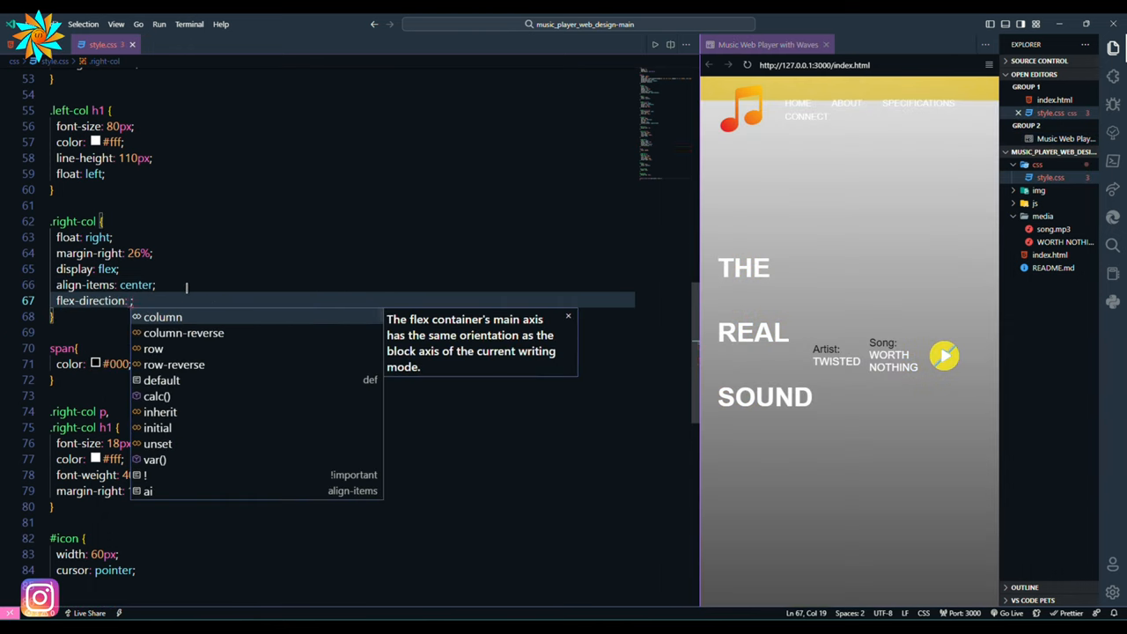
pyautogui.write('column')
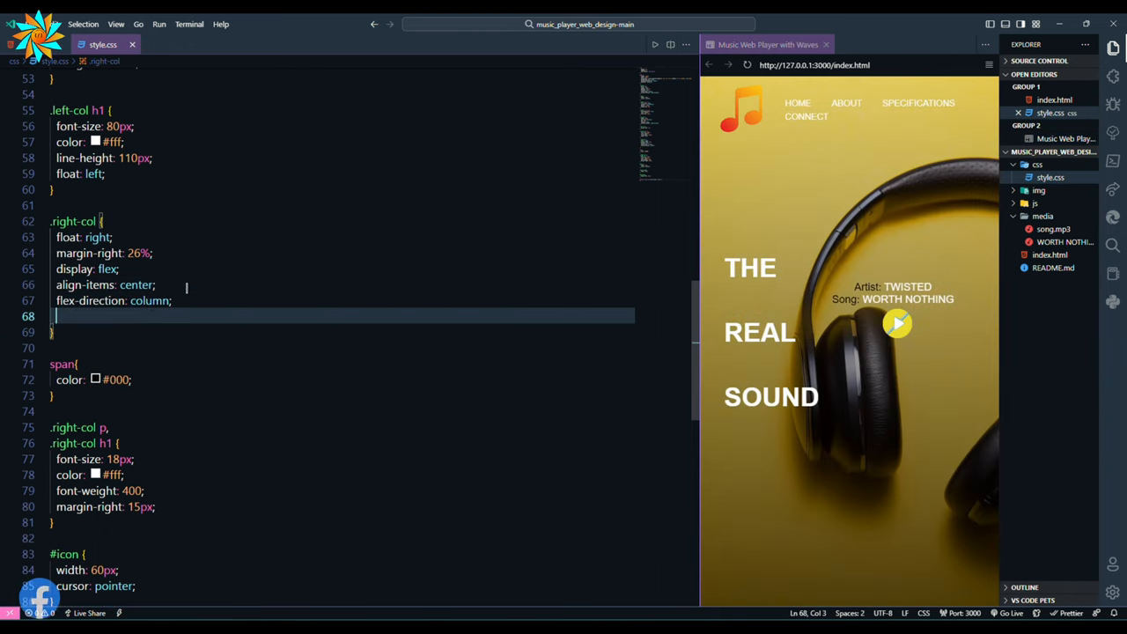
pyautogui.write('background: yellow;')
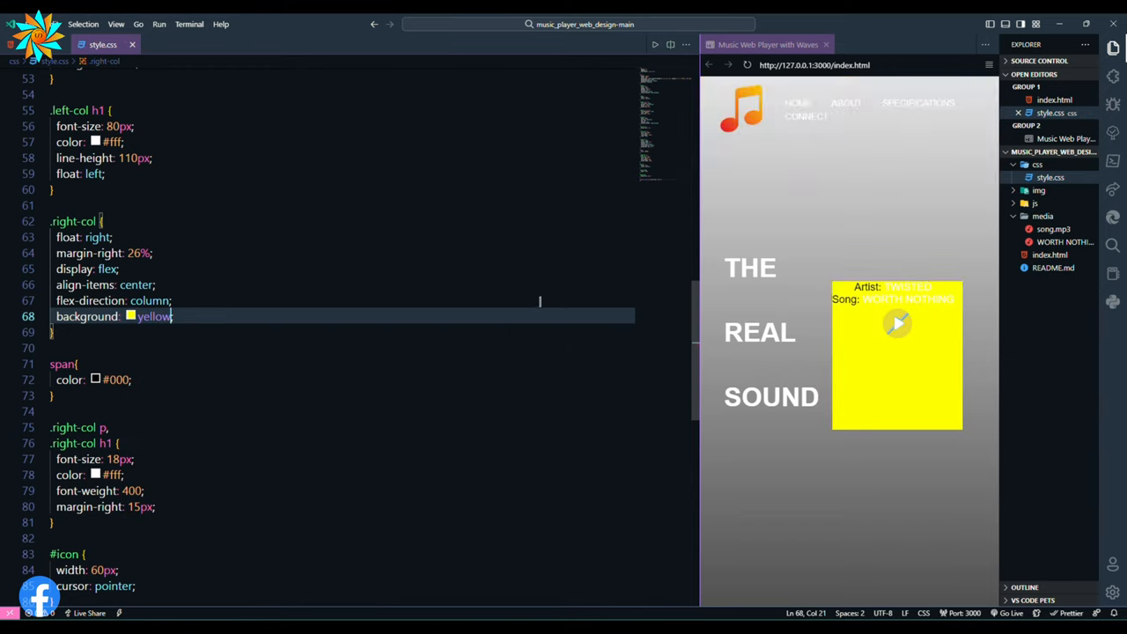
pyautogui.write('rgba(255, 255, 0, 0.288)')
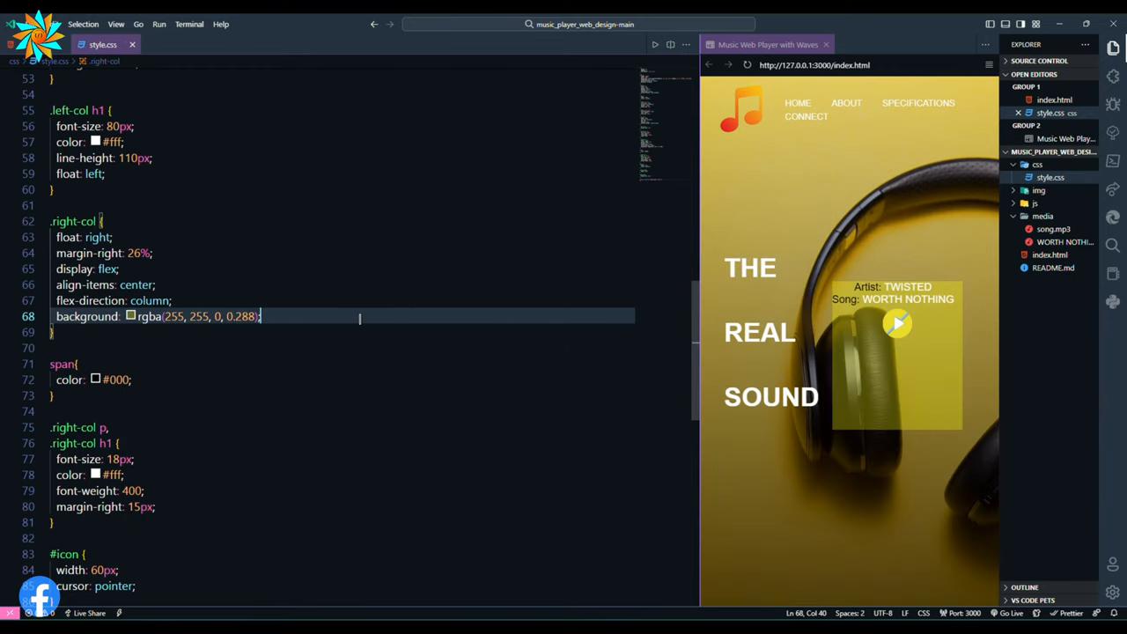
# - Add a 1px white border, 10px radius and padding, centered text, and 50% width
pyautogui.write('b')
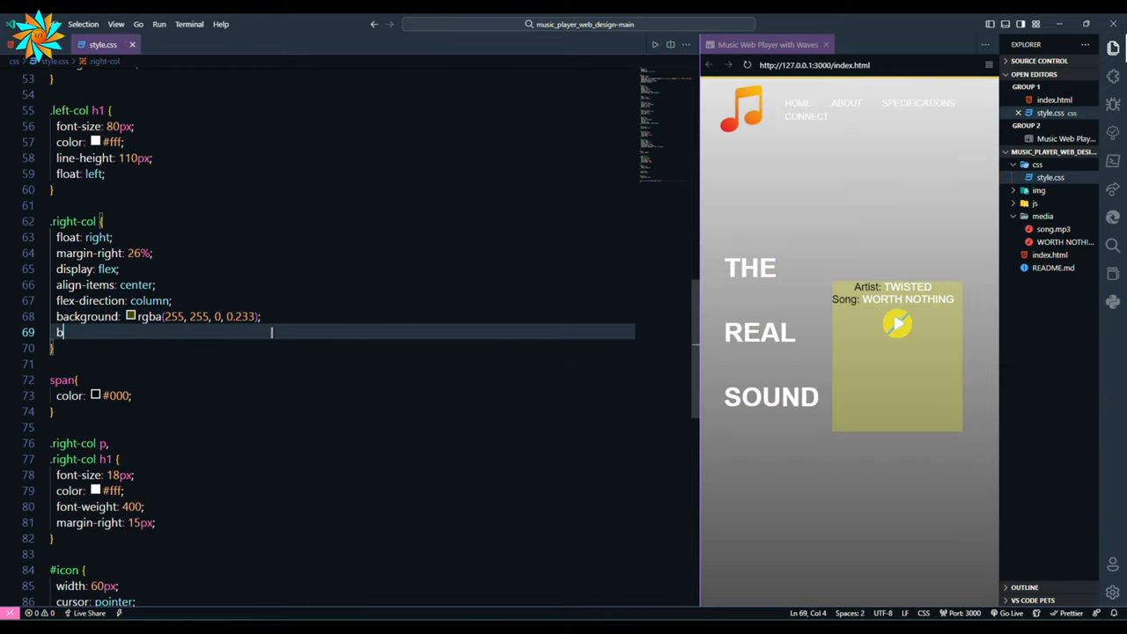
pyautogui.write('order: 1px solid #fff;')
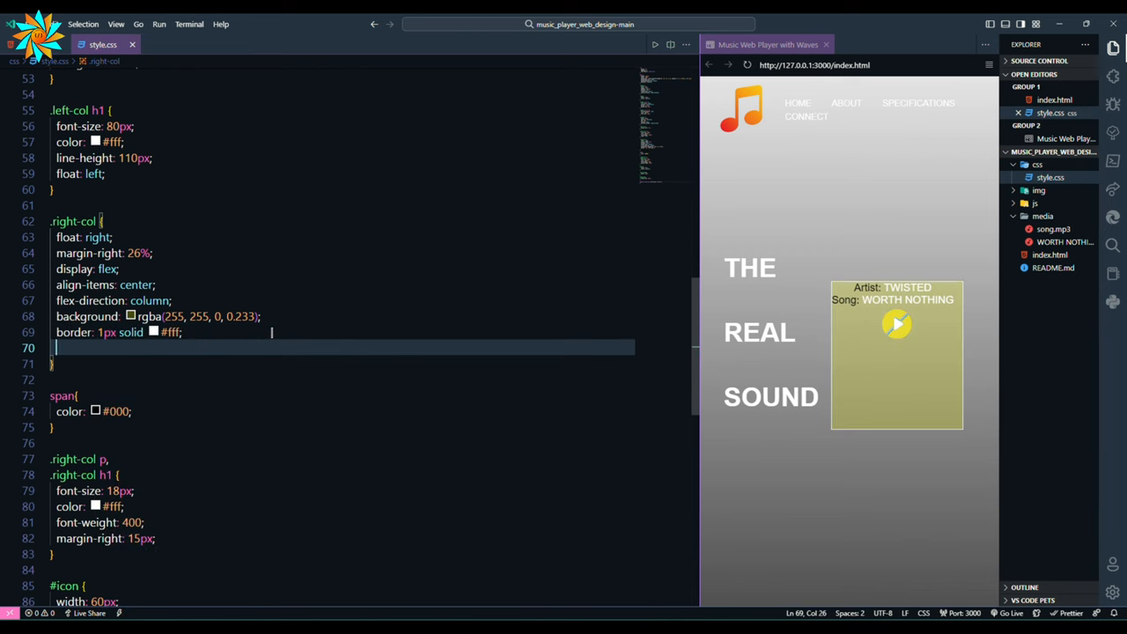
pyautogui.write('border-radius: 10px;')
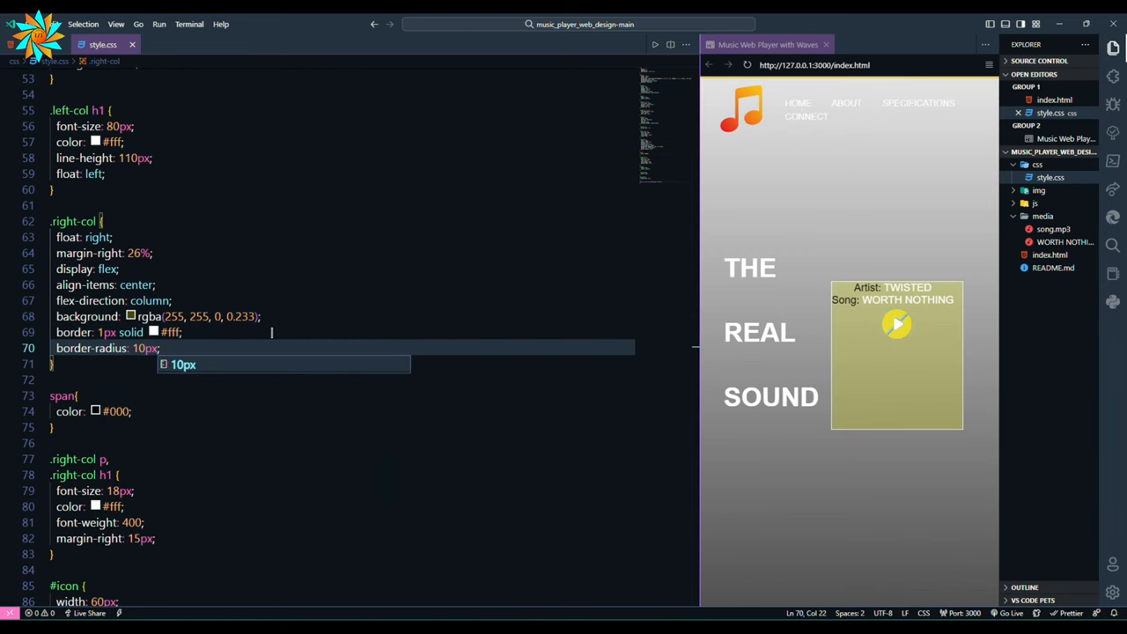
pyautogui.write('padding: 10px;')
pyautogui.click(341, 538)
pyautogui.write('text-align: ;')
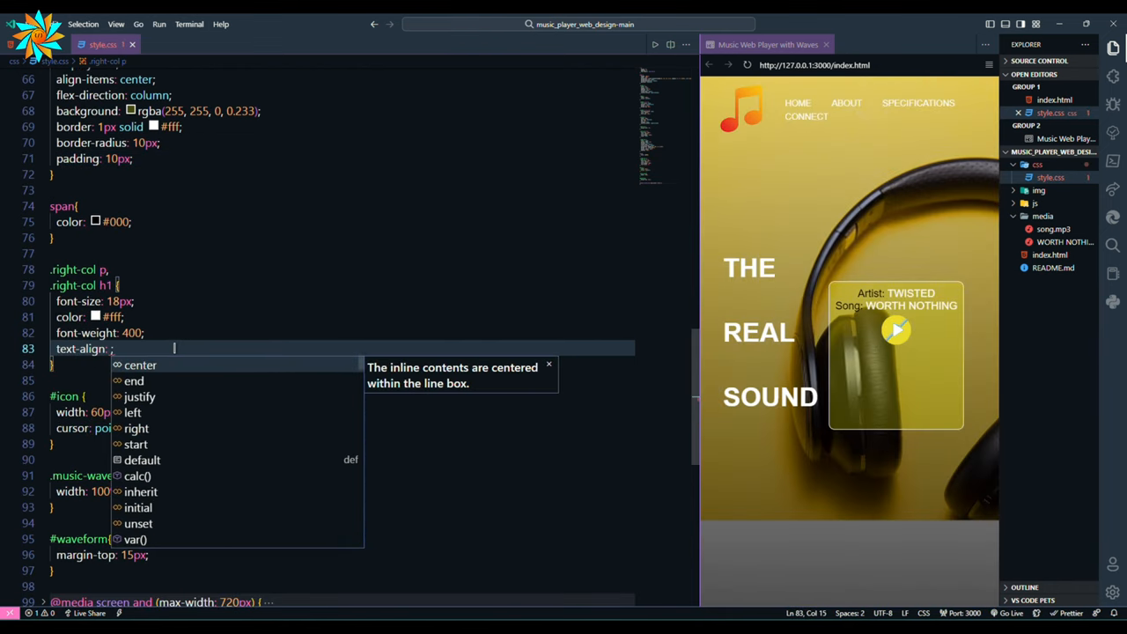
pyautogui.write('center;')
pyautogui.write('margin-top: 35px;')
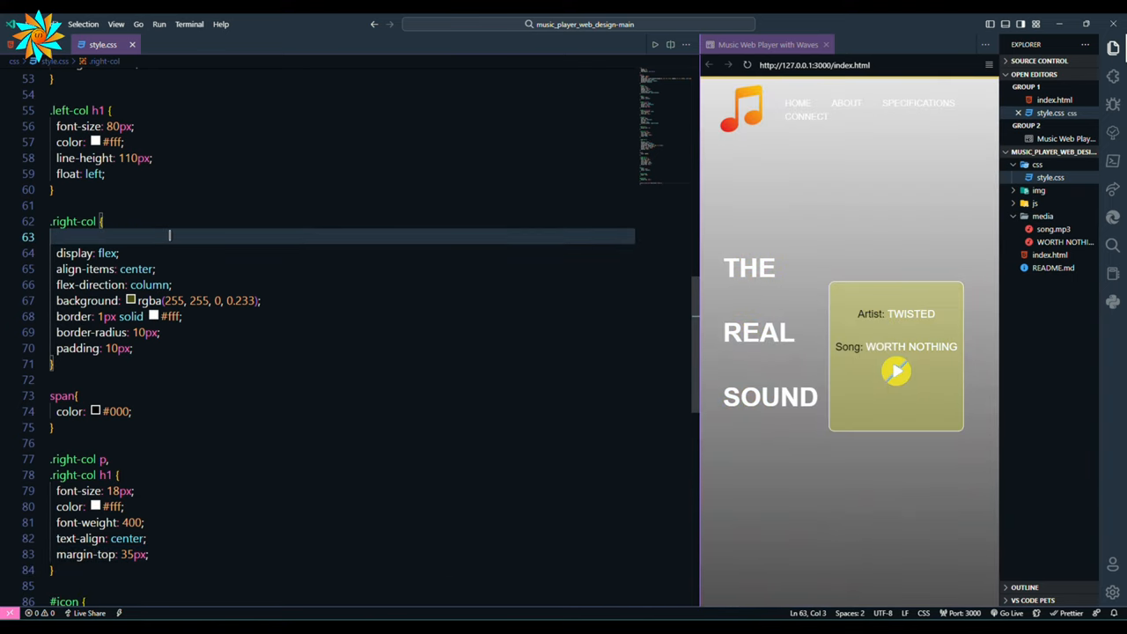
pyautogui.write('width: 50%;')
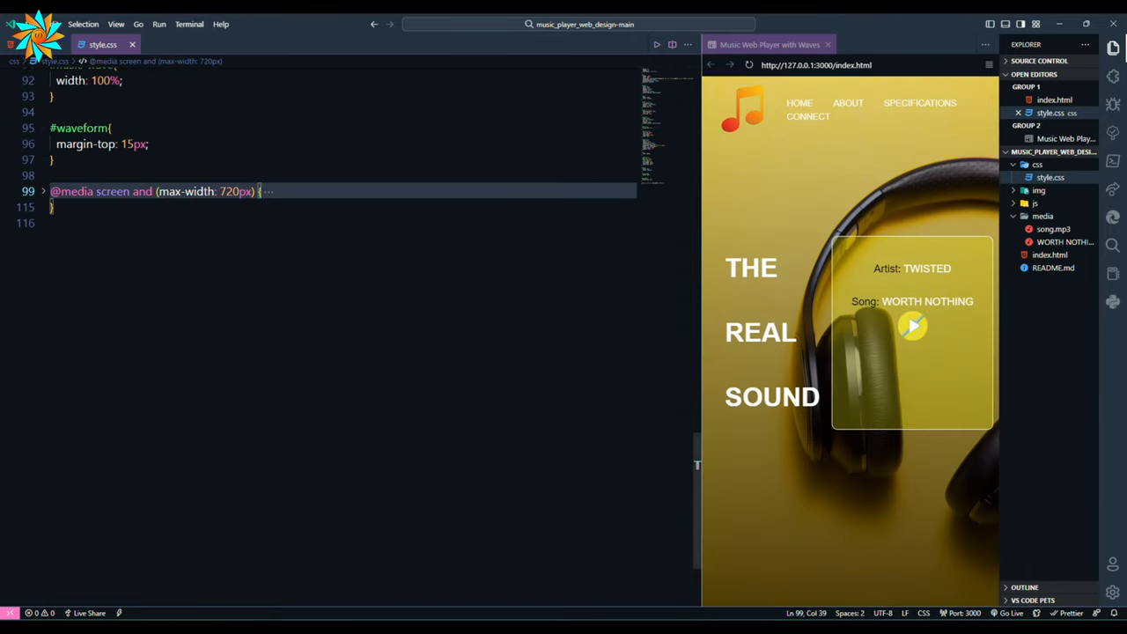
# - Comment out the old script.js code and declare var icon for the play icon element
pyautogui.click(43, 192)
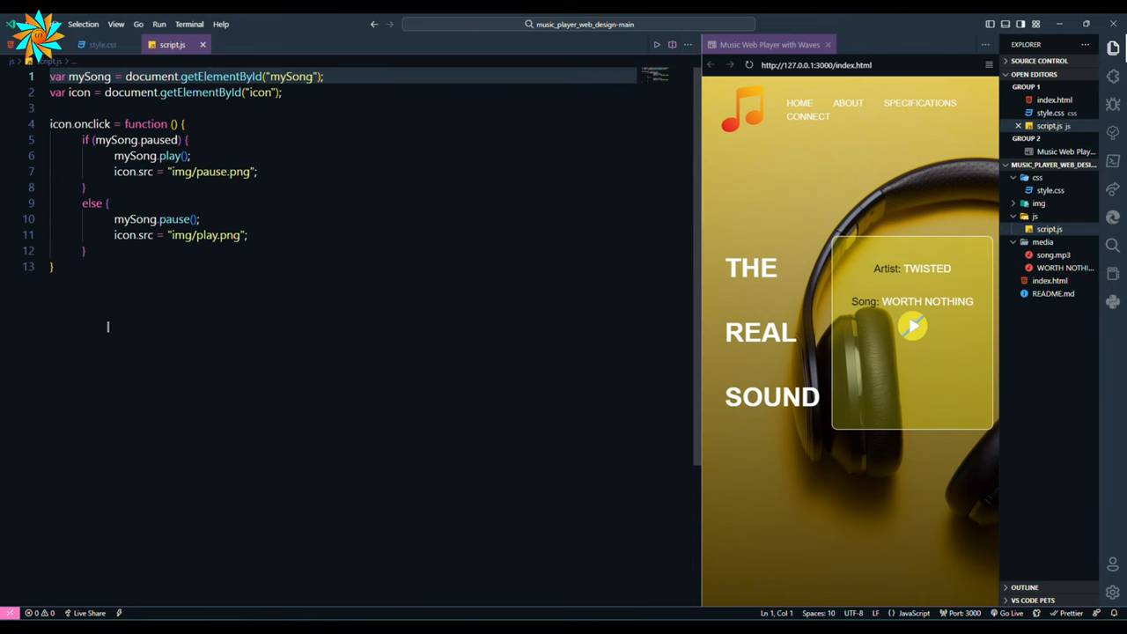
pyautogui.press('ctrl+/')
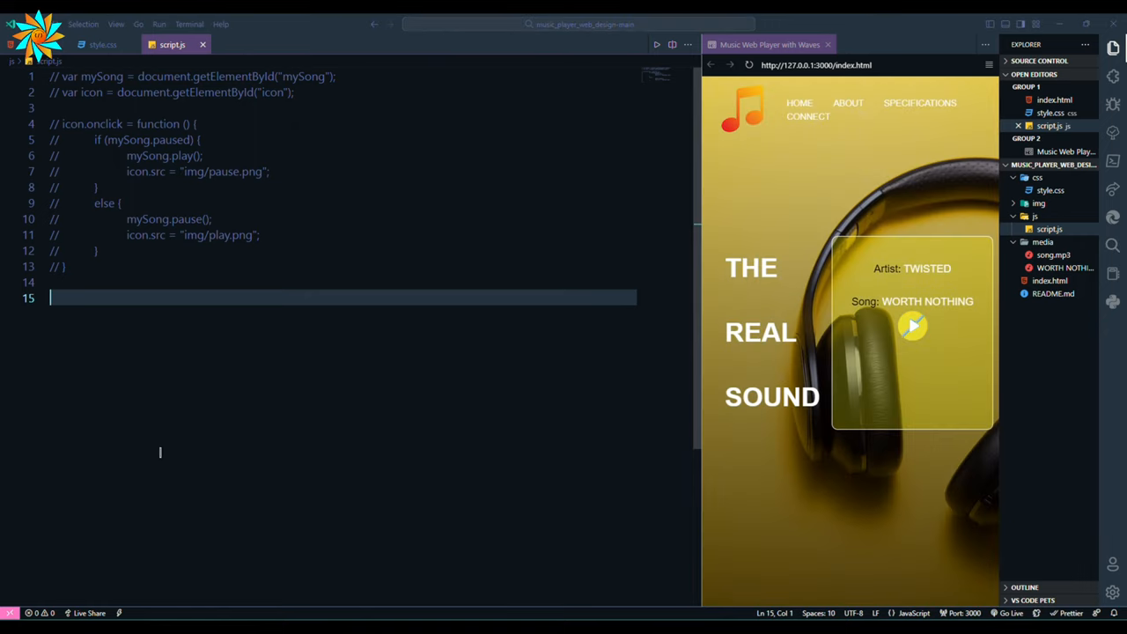
pyautogui.write('var icon = document.getElementById(')
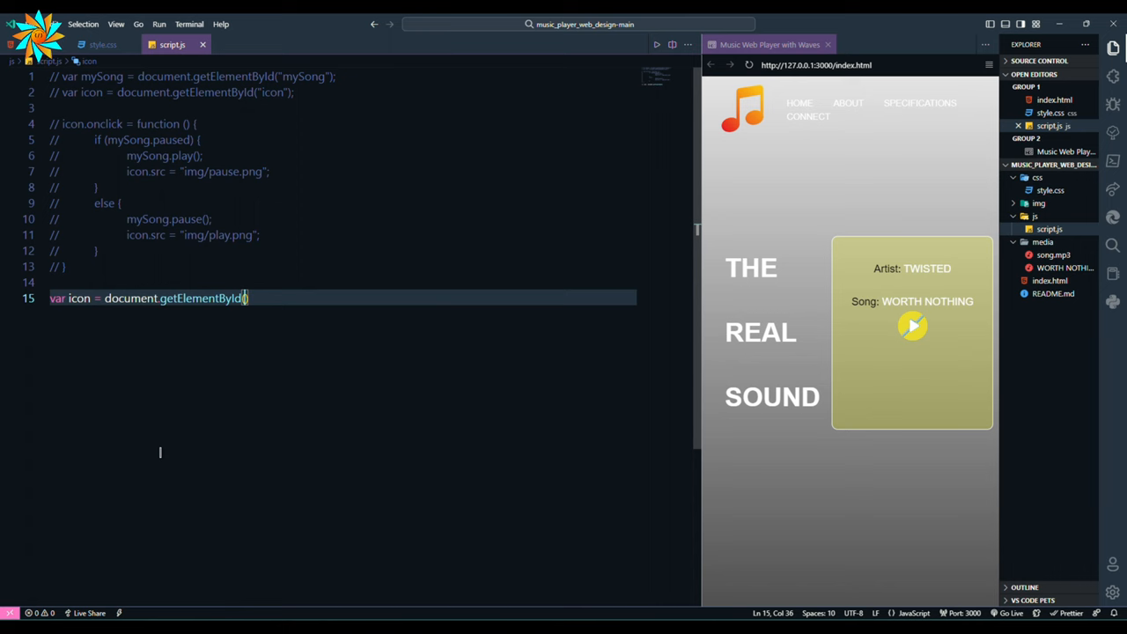
pyautogui.write('icon")')
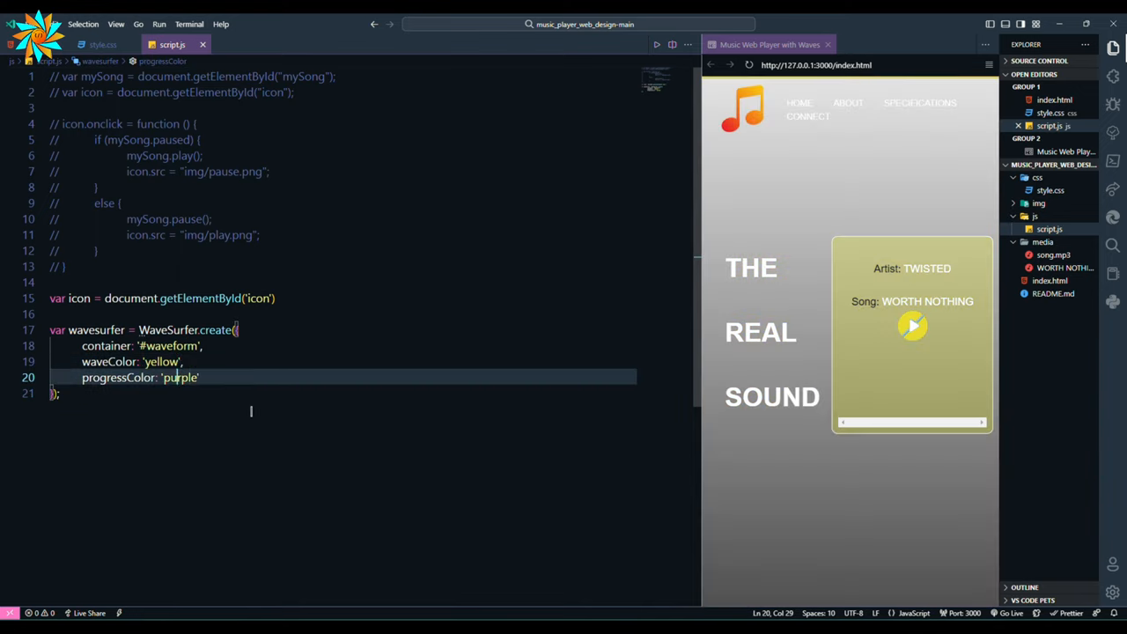
# - Create the WaveSurfer instance with white progress color, bar width and bar radius options
pyautogui.write('white')
pyautogui.write("cursorColor: 'whit")
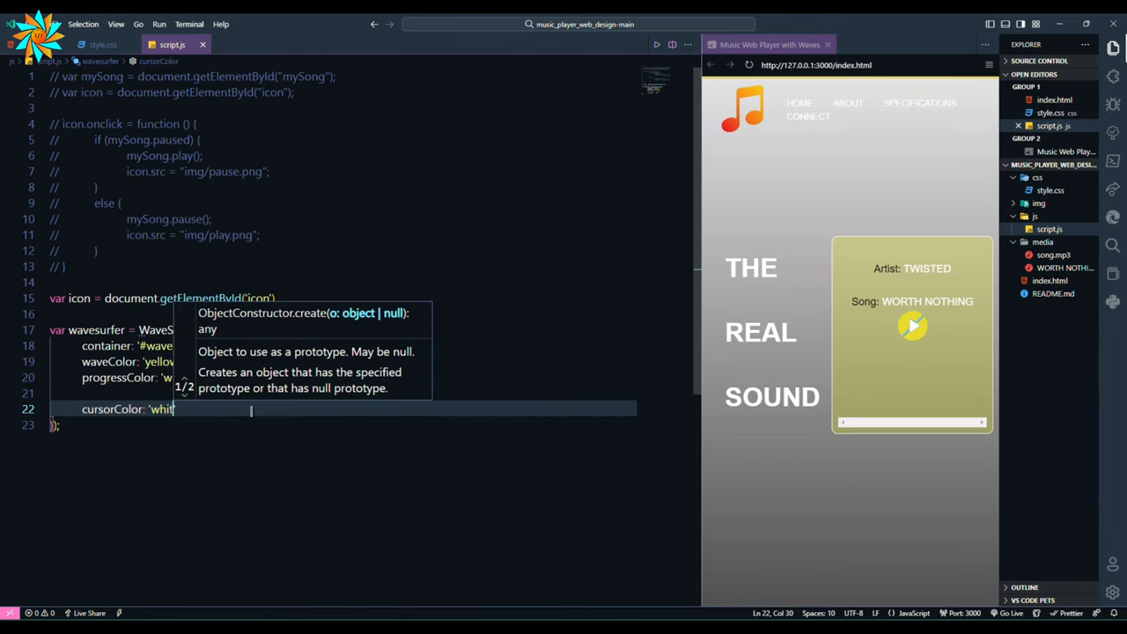
pyautogui.write('barwid')
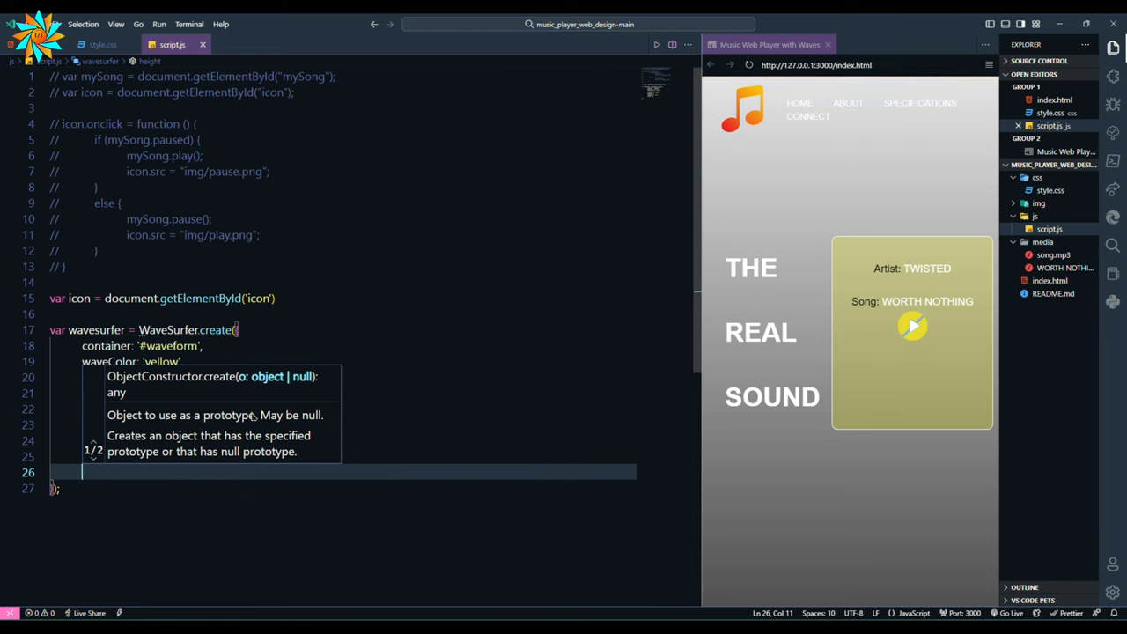
pyautogui.write('barRaiud')
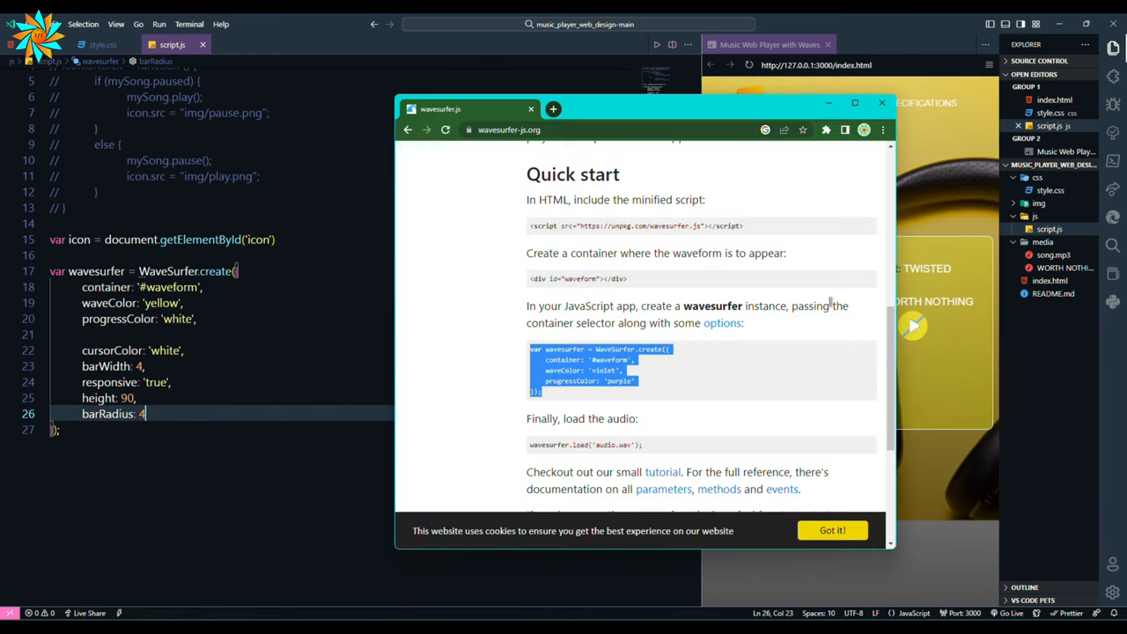
# - Add wavesurfer.load('/media/WORTH NOTHING.mp3') below the create call
pyautogui.scroll(-3)
pyautogui.write("wavesurfer.load('audio.wa');")
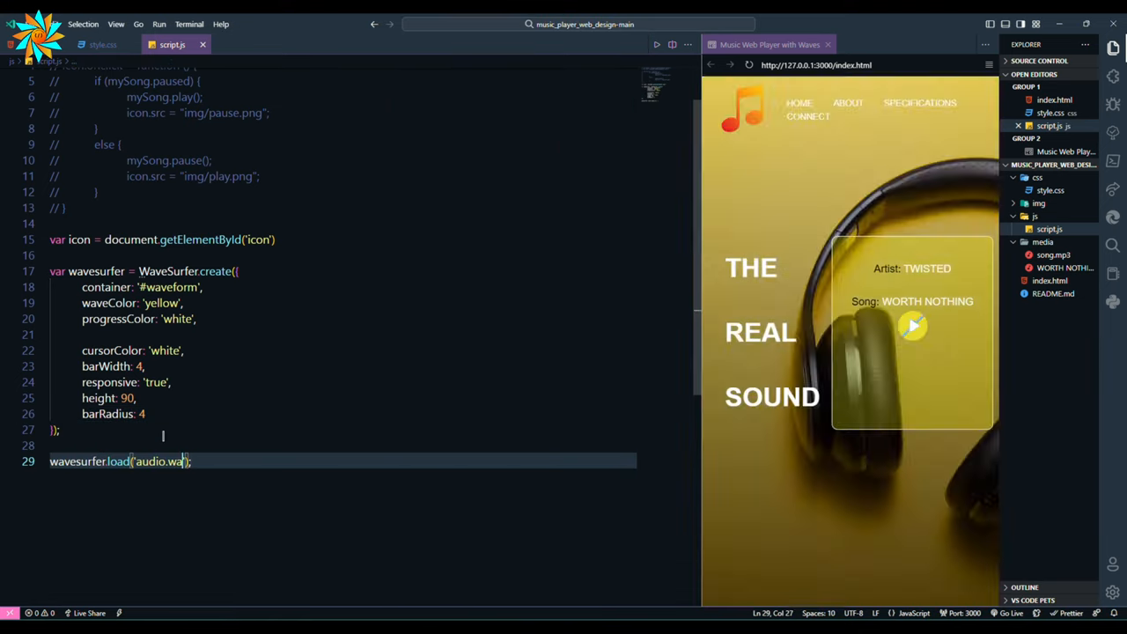
pyautogui.write('/media')
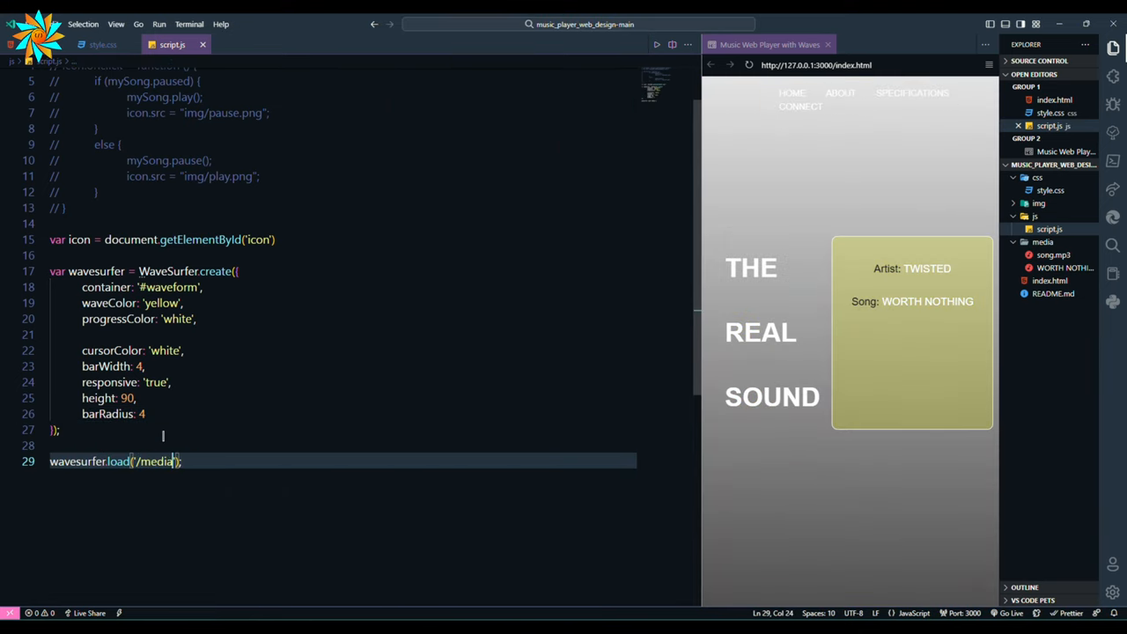
pyautogui.write('WORTH NOTHING.mp3')
pyautogui.write('wave')
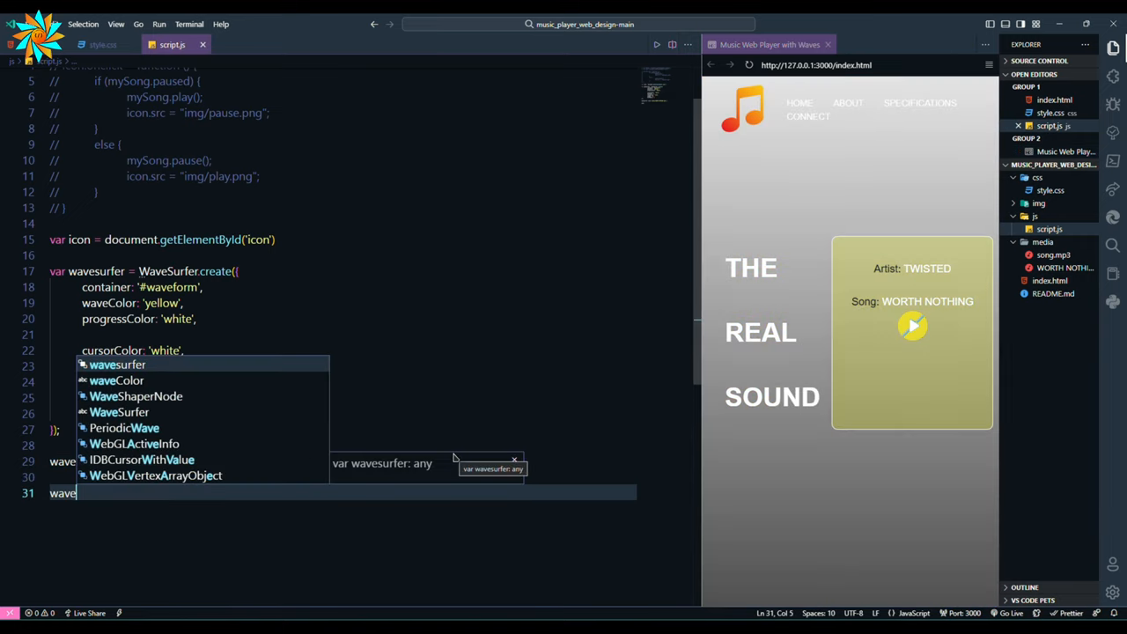
# - Add icon.onclick calling playPause() and swapping icon.src between /img/pause.png and img/play.png
pyautogui.write('icon.onclick = function(){')
pyautogui.write('wavesurfer.play')
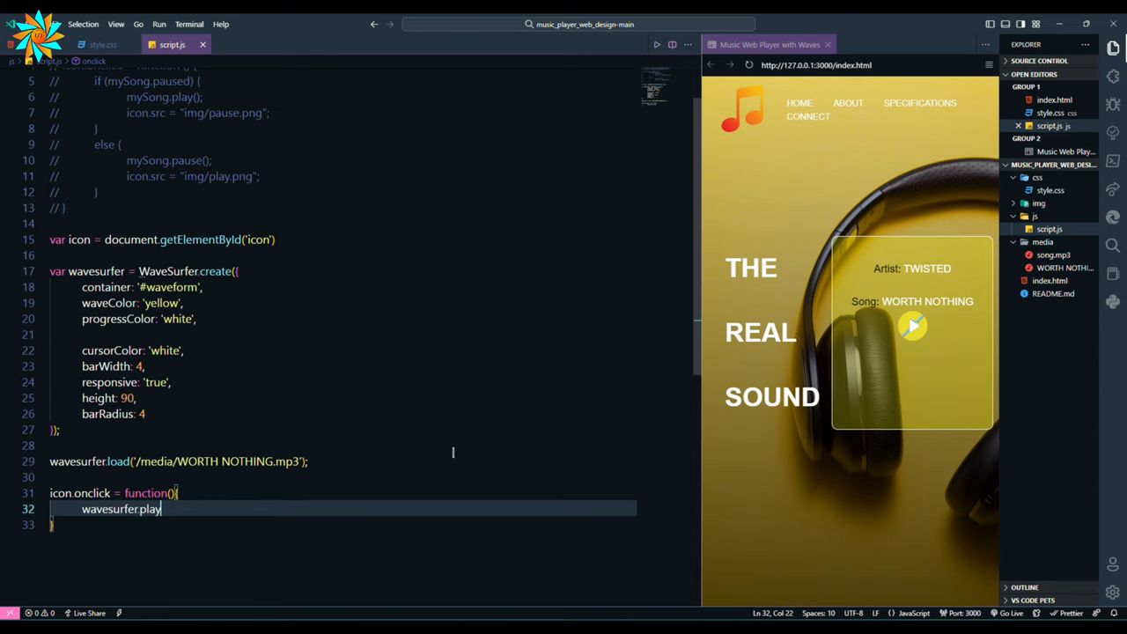
pyautogui.write('Pause();')
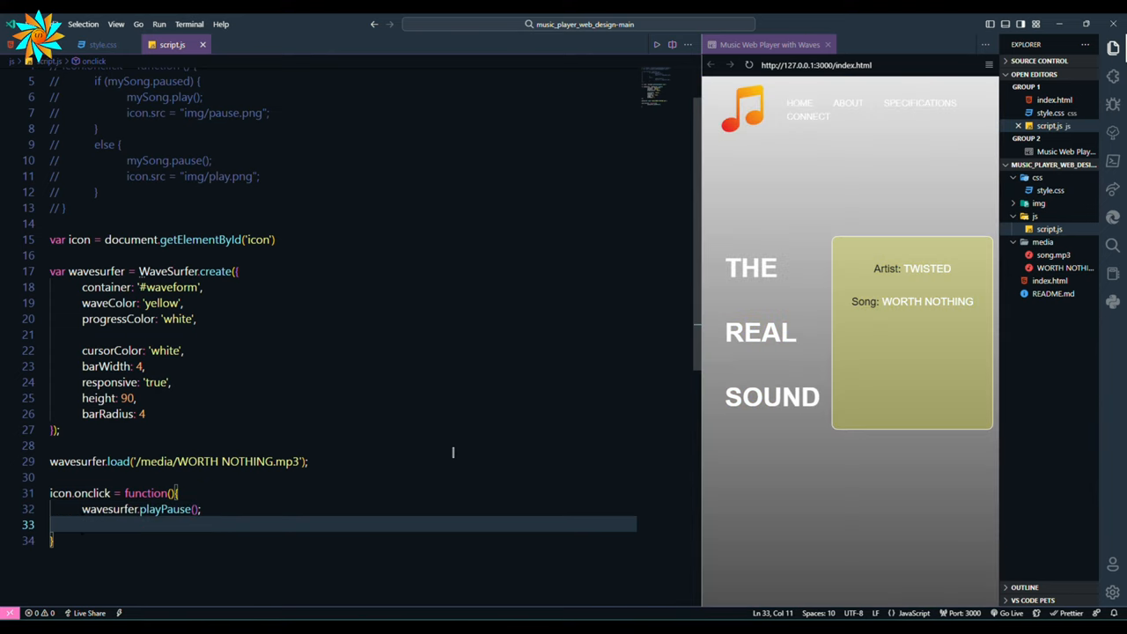
pyautogui.write('if(')
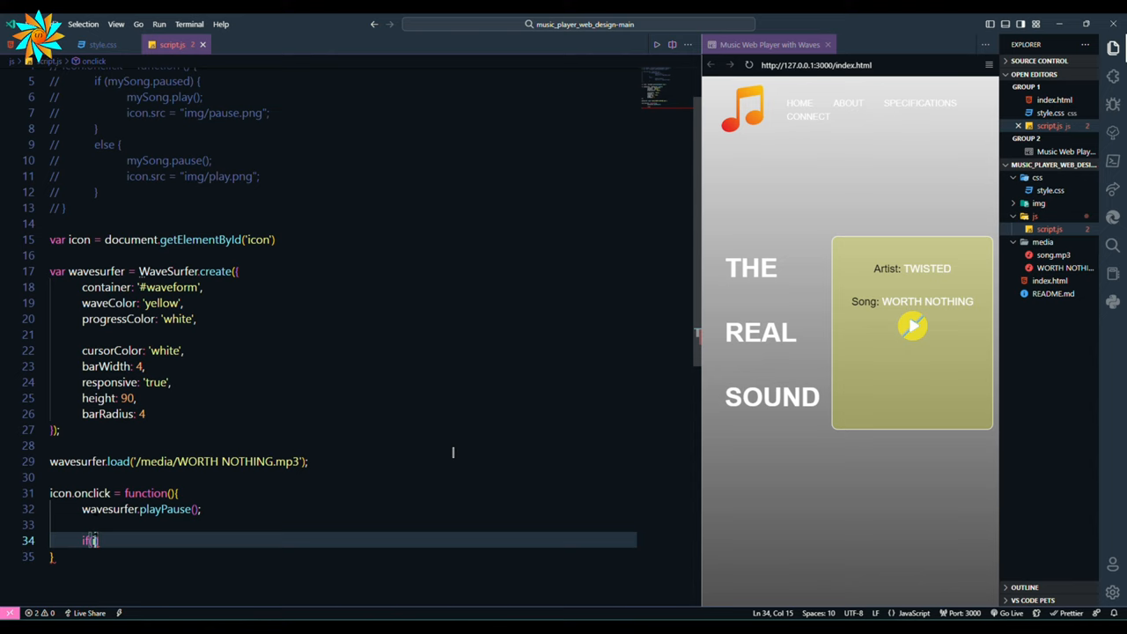
pyautogui.write('icon.scroll.includes("play.png')
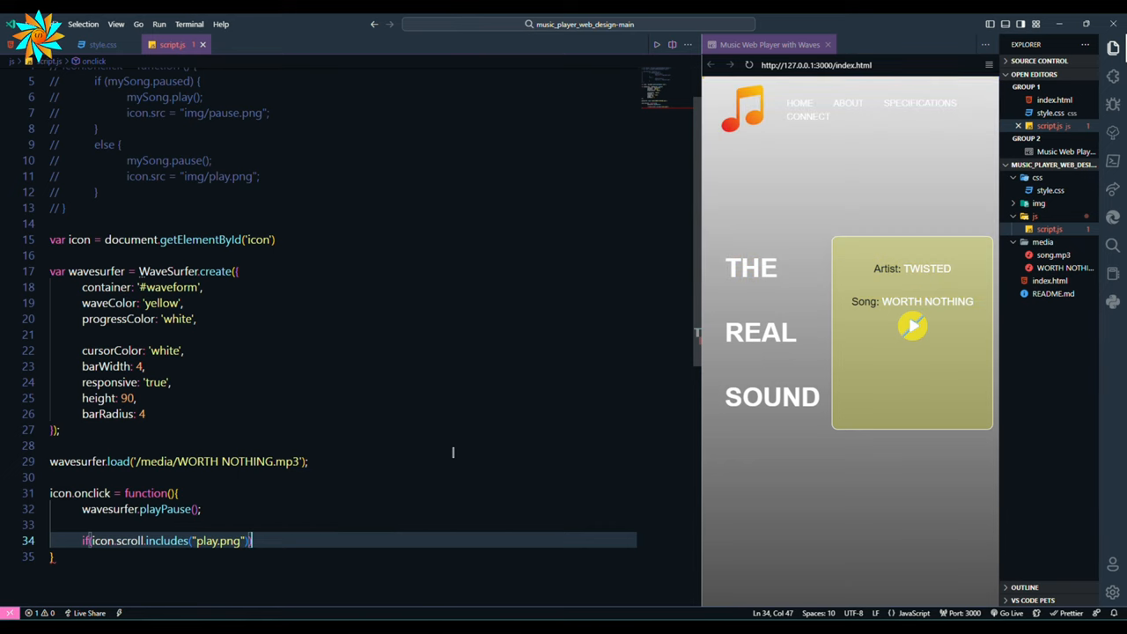
pyautogui.press('enter')
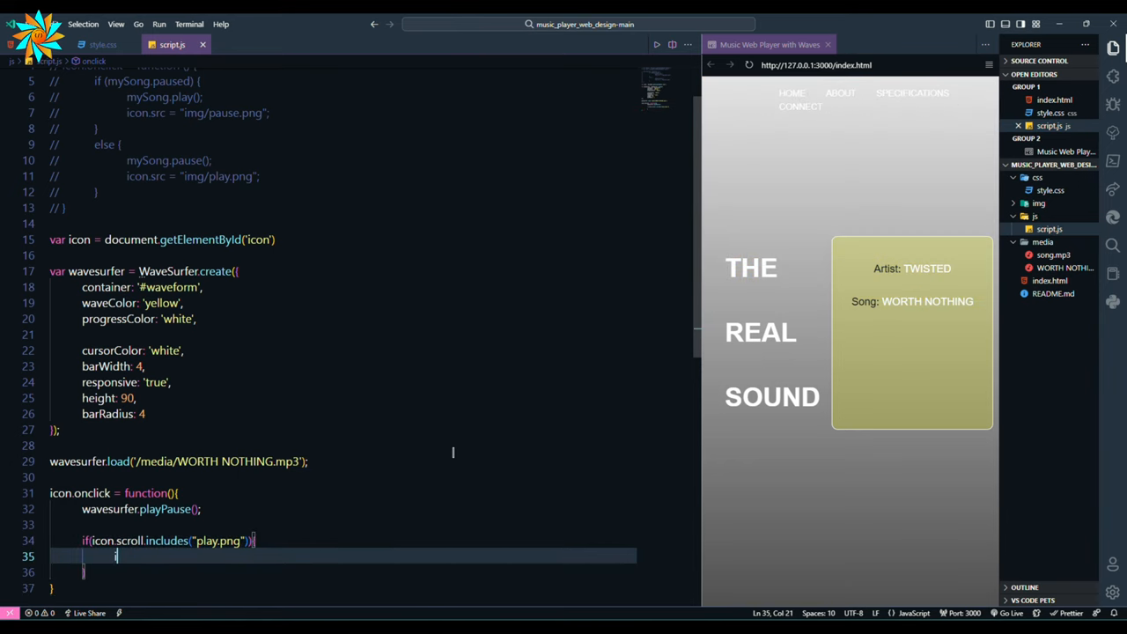
pyautogui.write('icon.src="')
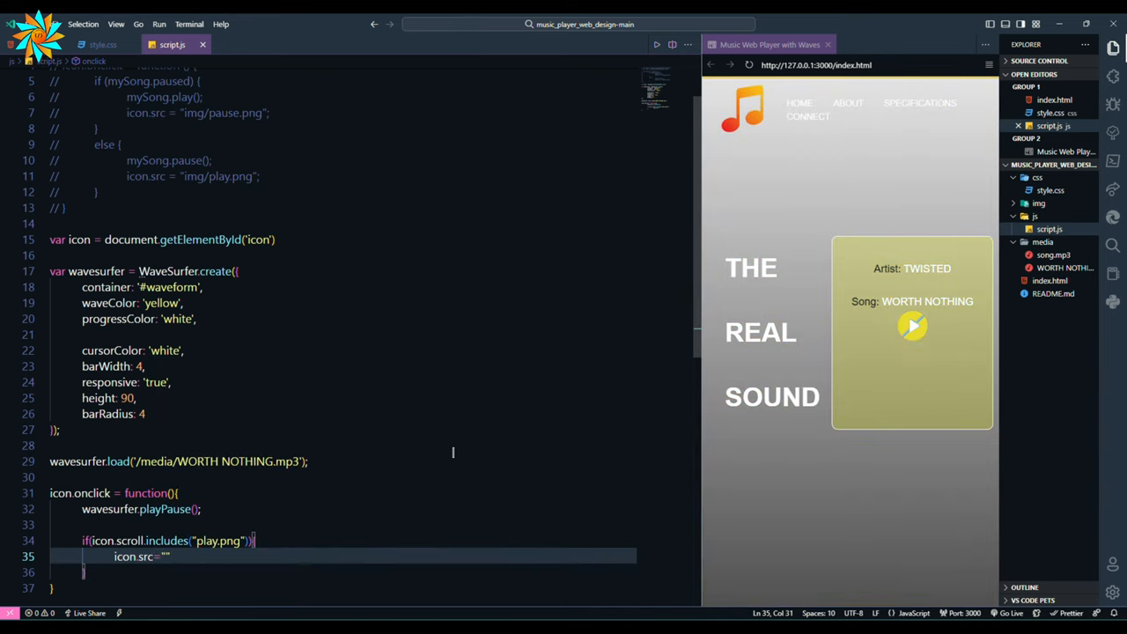
pyautogui.write('/img/pause.png')
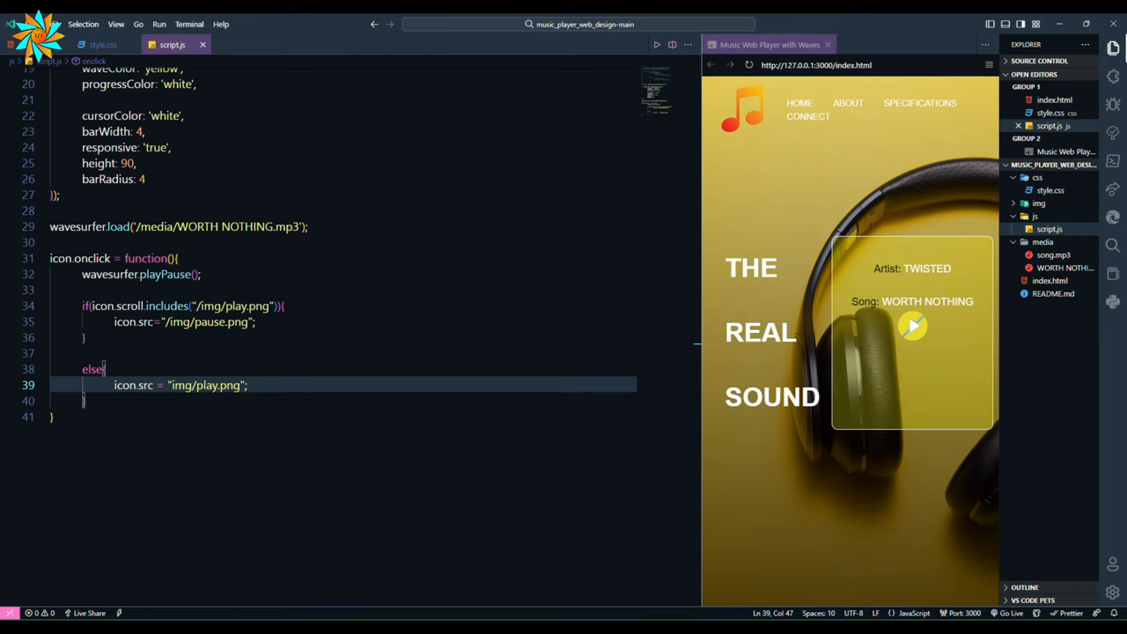
pyautogui.click(912, 327)
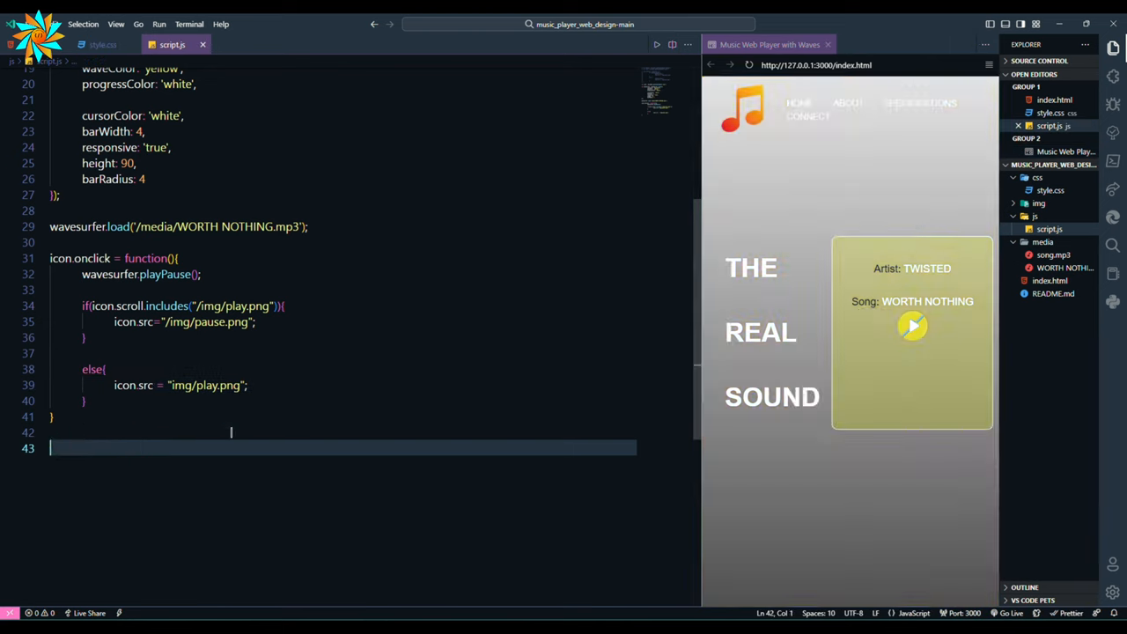
# - Add a wavesurfer 'finish' handler setting icon.src back to img/play.png
pyautogui.write("wavesurfer.on('finish', function)")
pyautogui.write('icon.src="img/play.png')
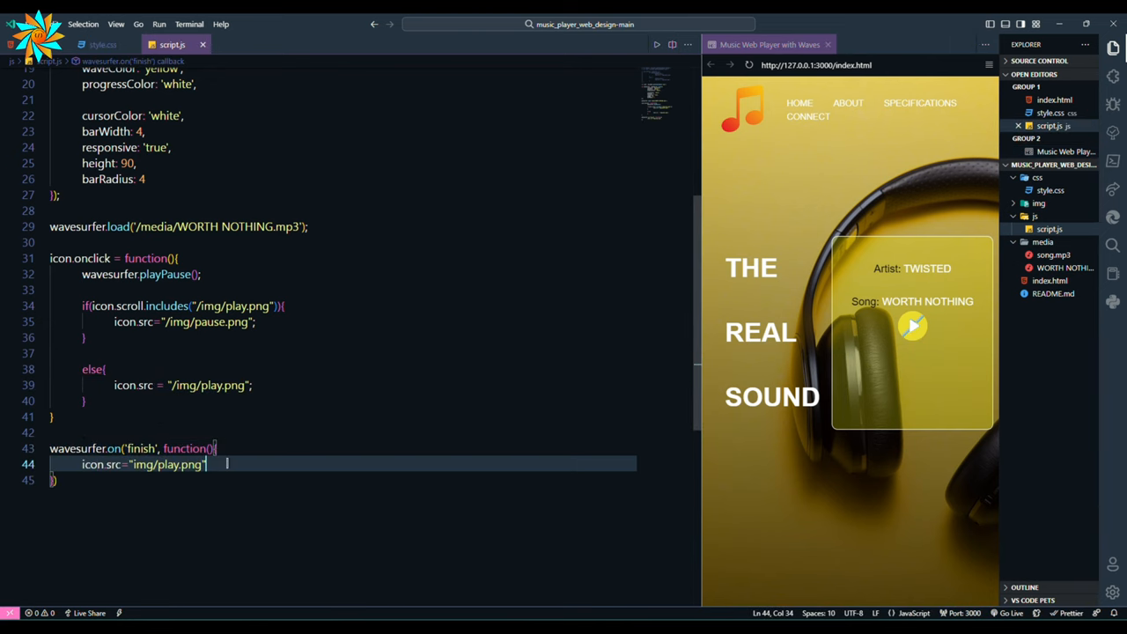
pyautogui.write('wavesurfer.')
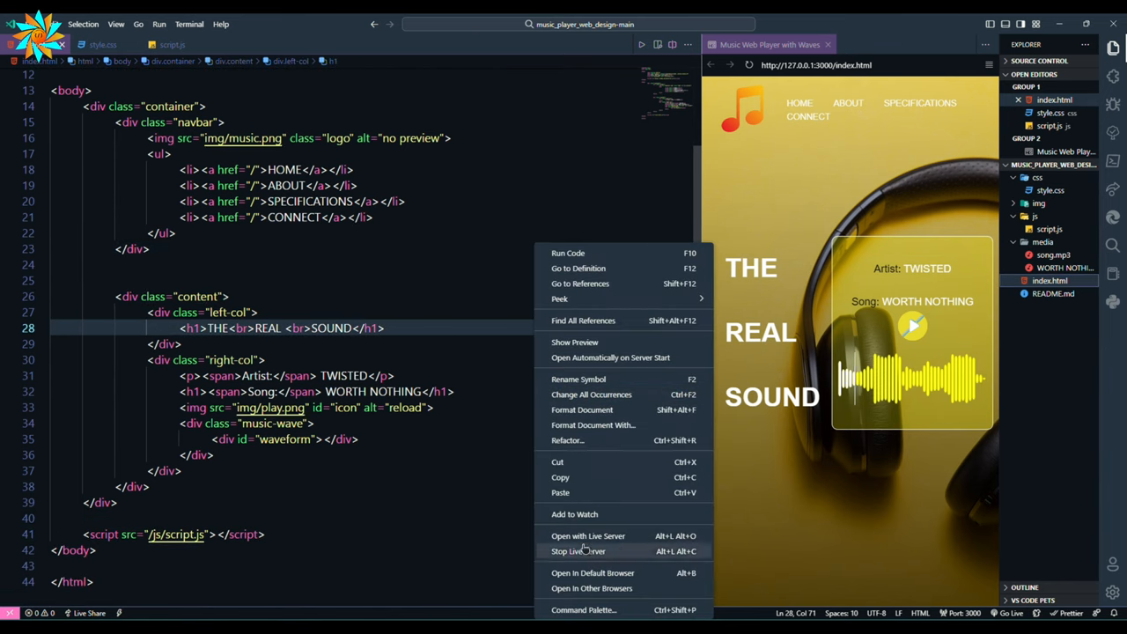
# - Launch the music player page with Live Server and bring up its Chrome window
pyautogui.click(578, 550)
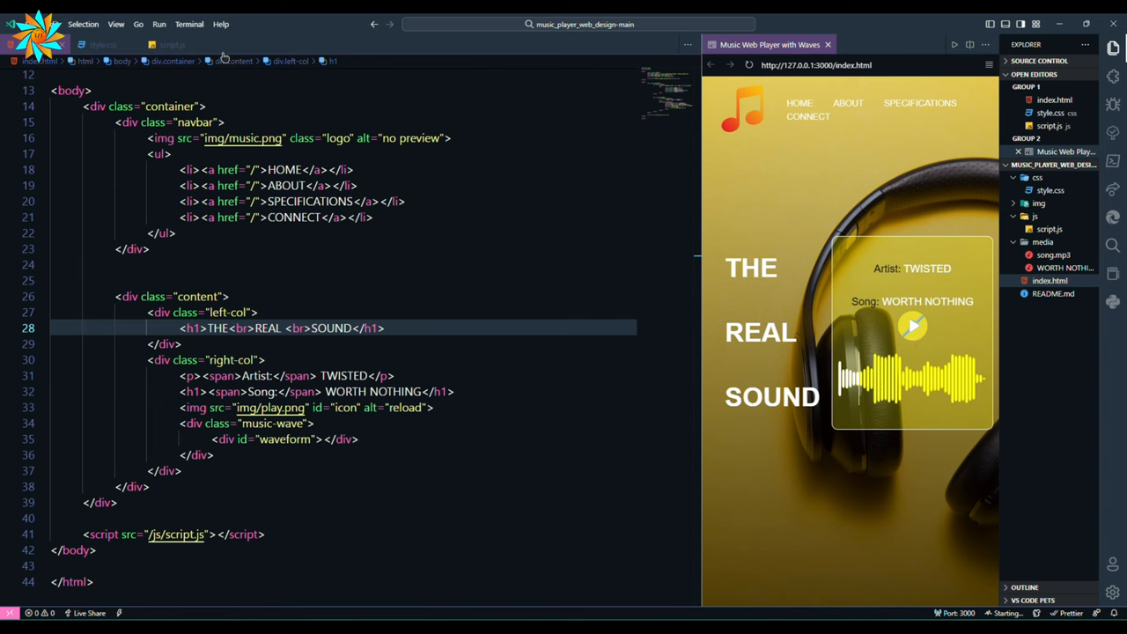
pyautogui.click(171, 44)
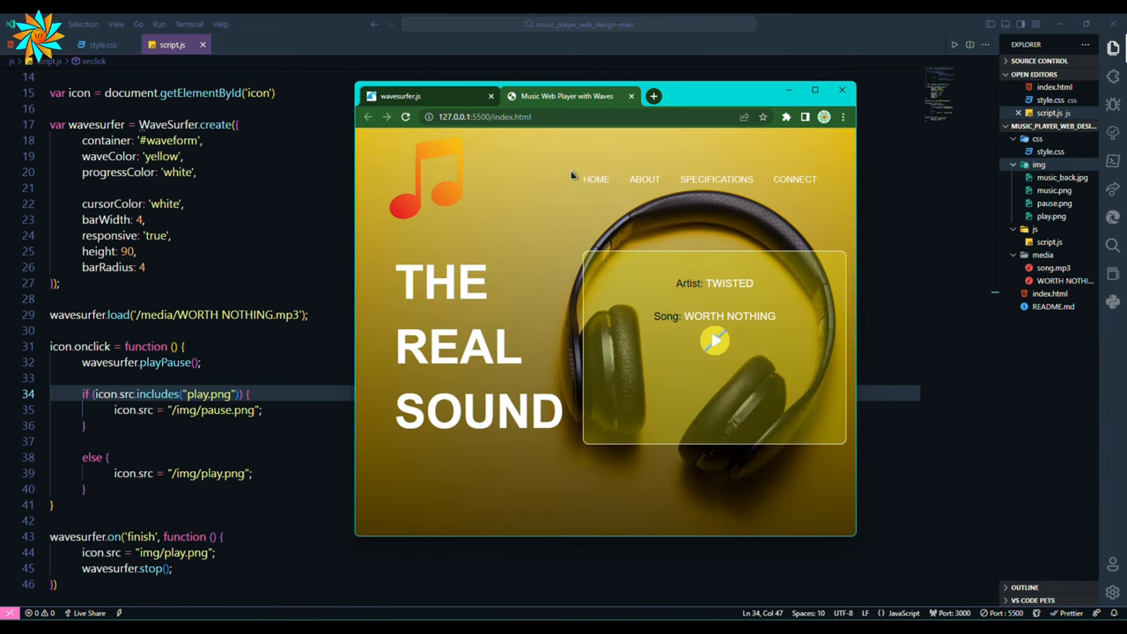
# - Play the song so the yellow waveform animates and the pause icon shows
pyautogui.click(714, 340)
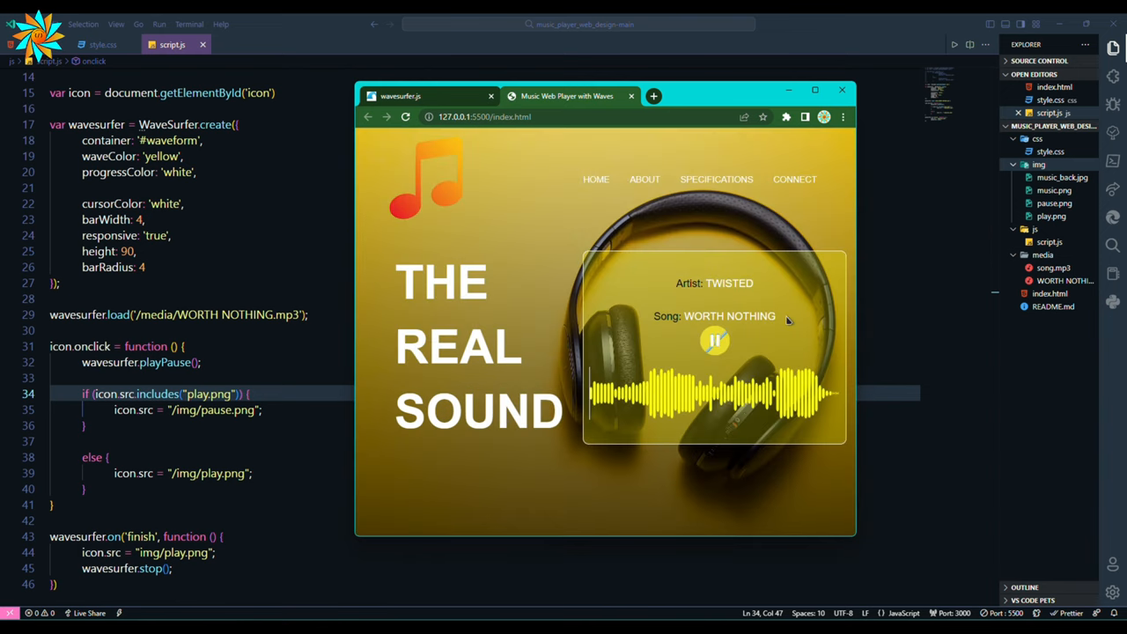